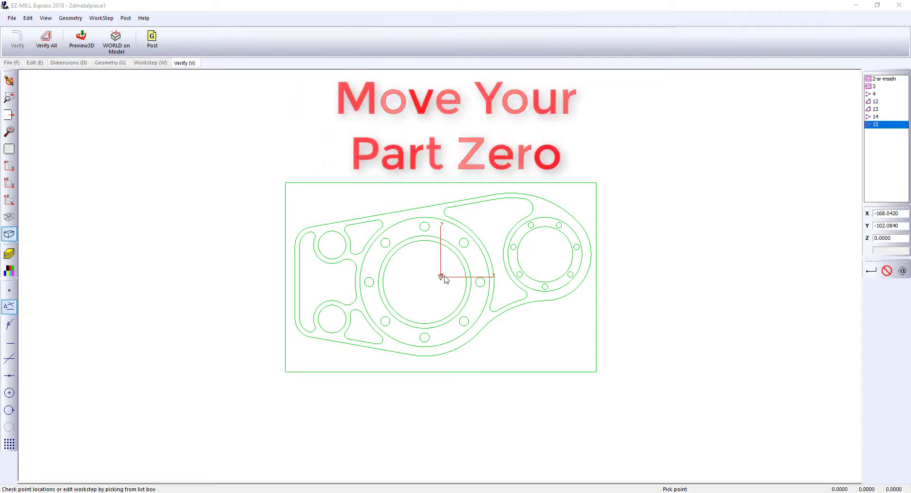
{"action": "mouse_move", "coordinate": [598, 187]}
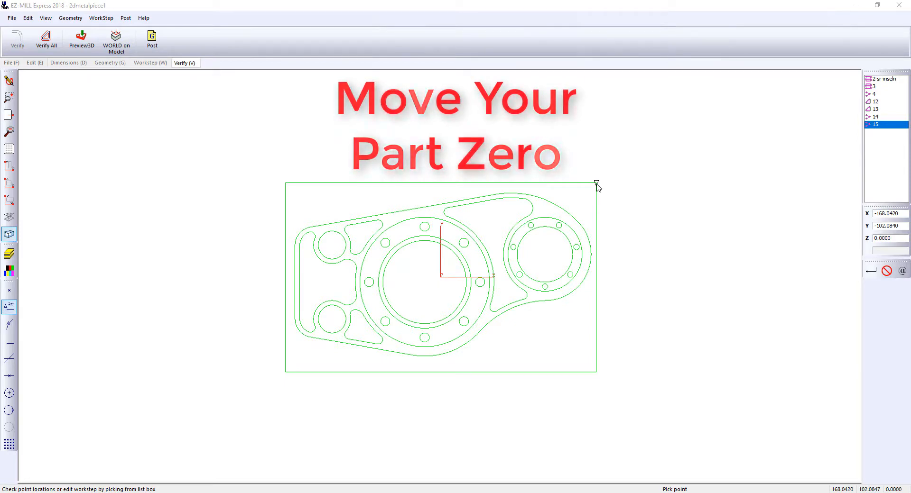
Place the part zero at the stock rectangle's top-right corner with no offsets
{"action": "left_click", "coordinate": [116, 42]}
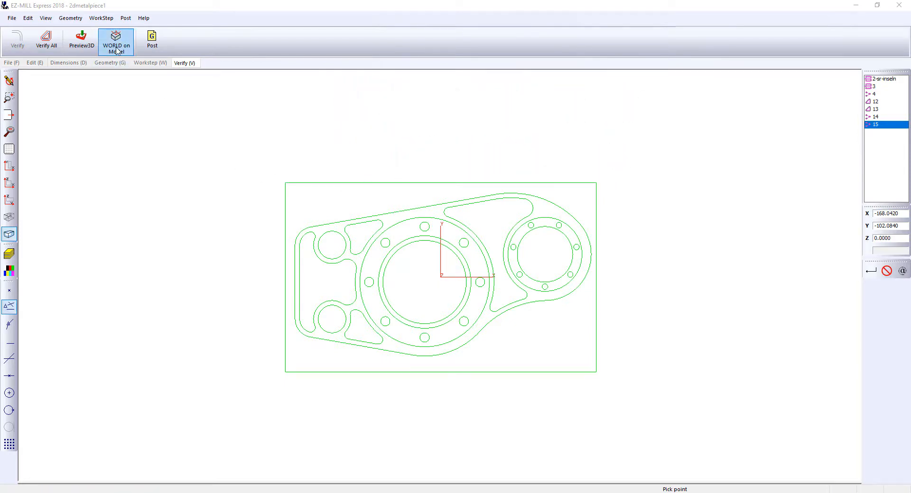
{"action": "left_click", "coordinate": [115, 41]}
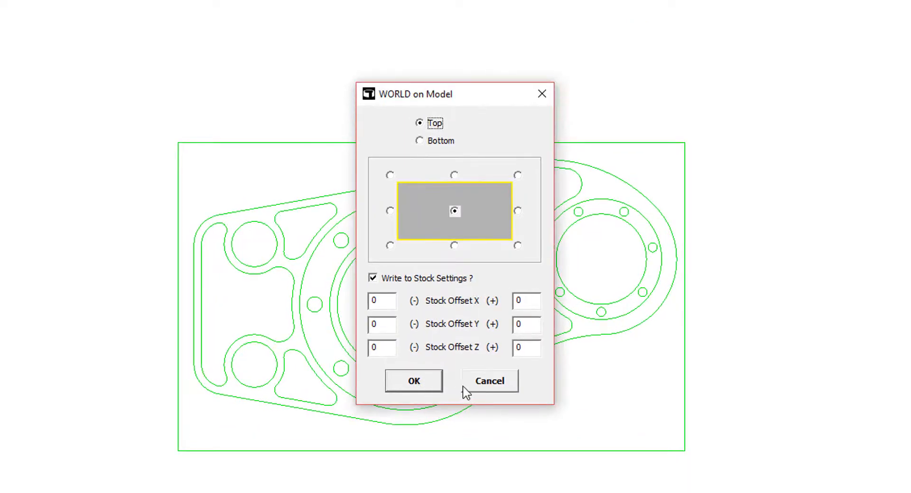
{"action": "mouse_move", "coordinate": [459, 167]}
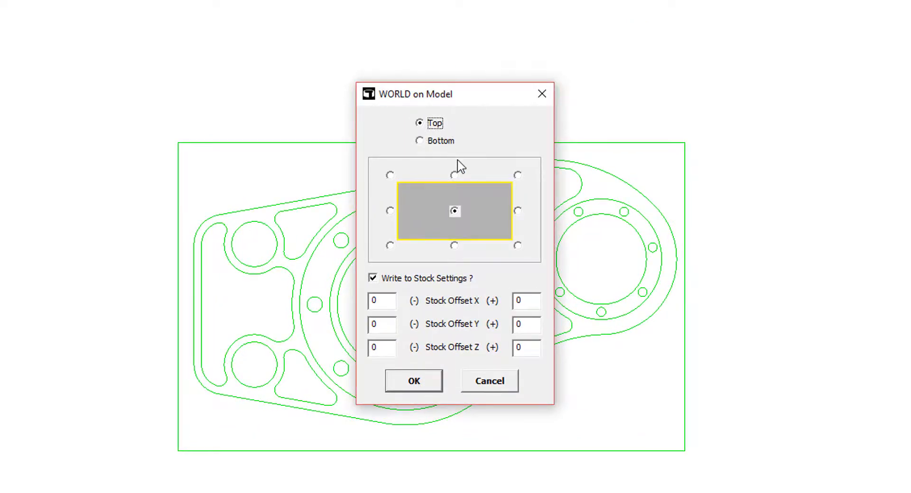
{"action": "left_click", "coordinate": [518, 174]}
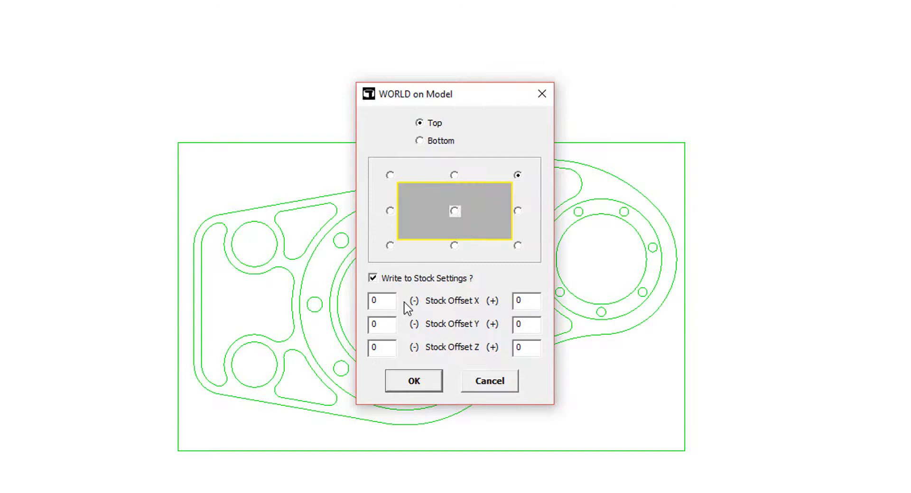
{"action": "mouse_move", "coordinate": [510, 356]}
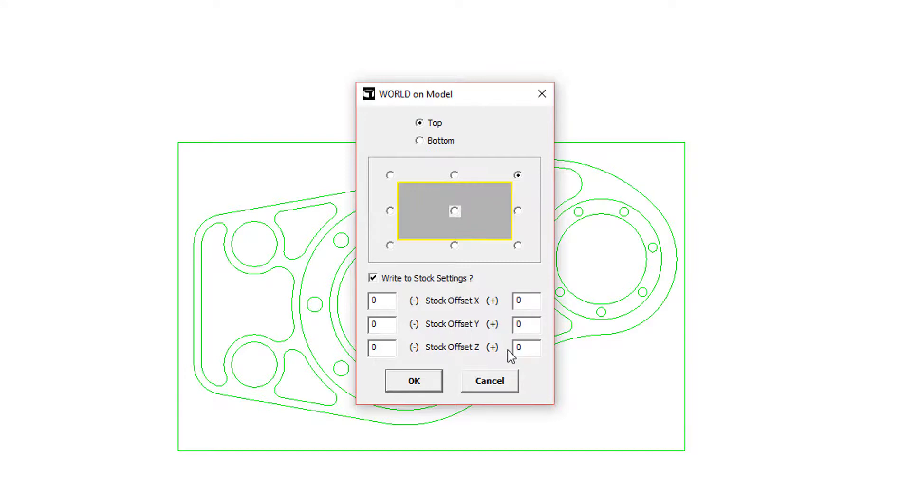
{"action": "left_click", "coordinate": [414, 381]}
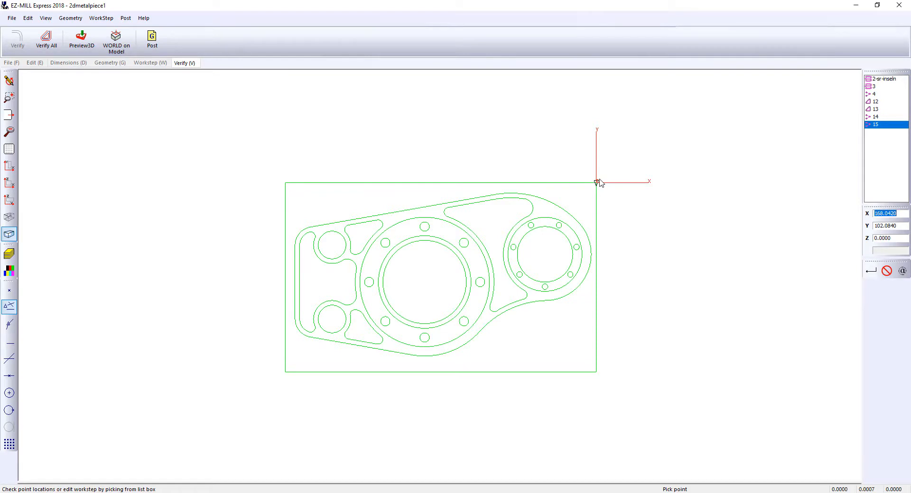
Save the part program and start a new facing workstep from the Workstep commands
{"action": "left_click", "coordinate": [116, 40]}
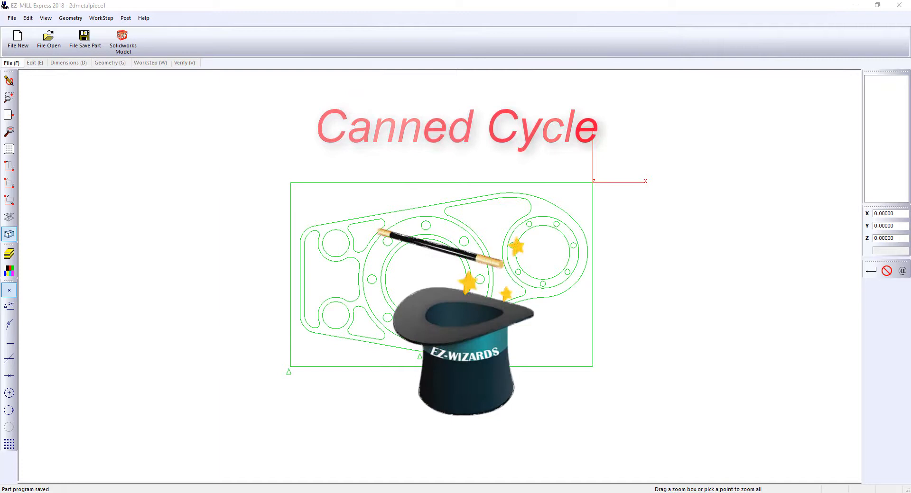
{"action": "left_click", "coordinate": [185, 62]}
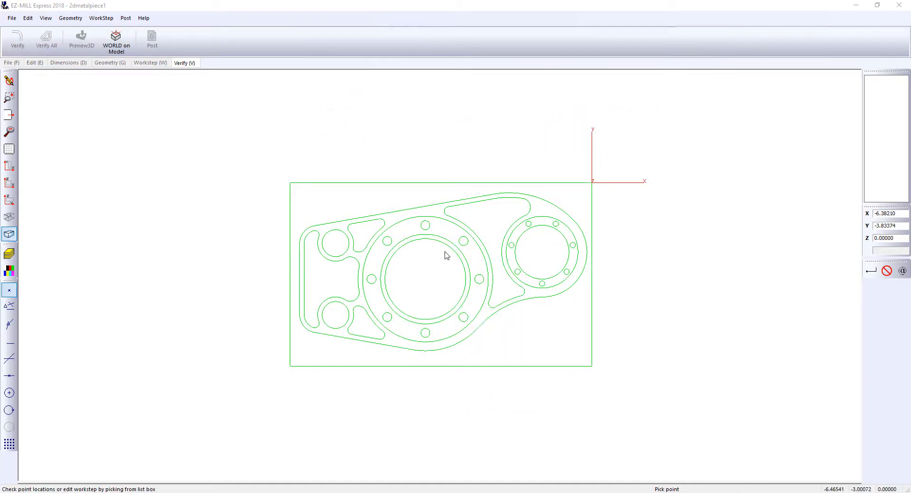
{"action": "left_click", "coordinate": [149, 62]}
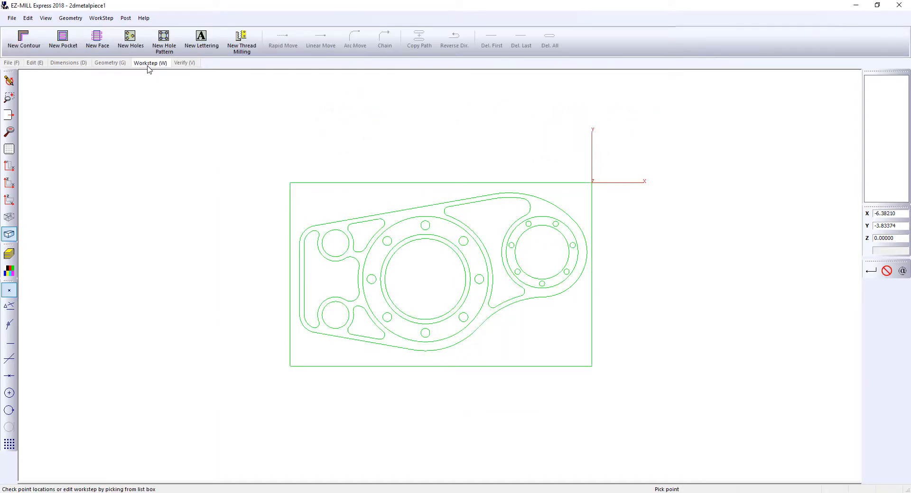
{"action": "mouse_move", "coordinate": [97, 41]}
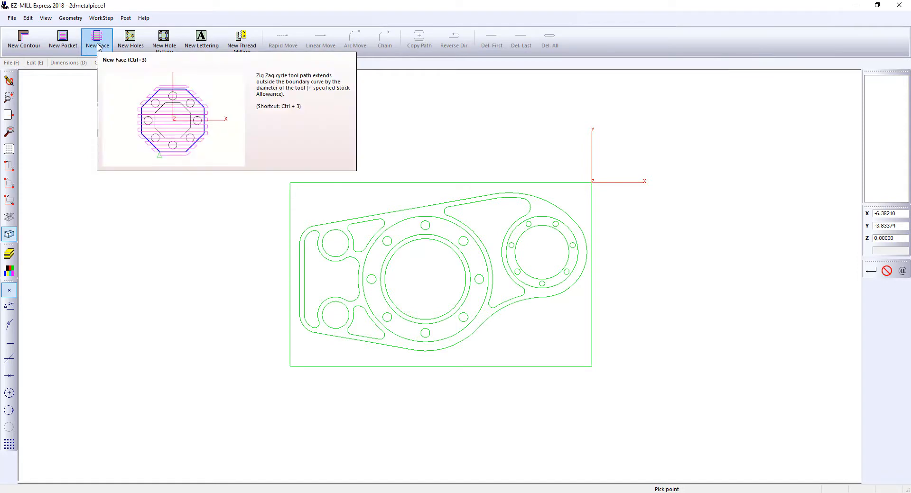
{"action": "left_click", "coordinate": [97, 40]}
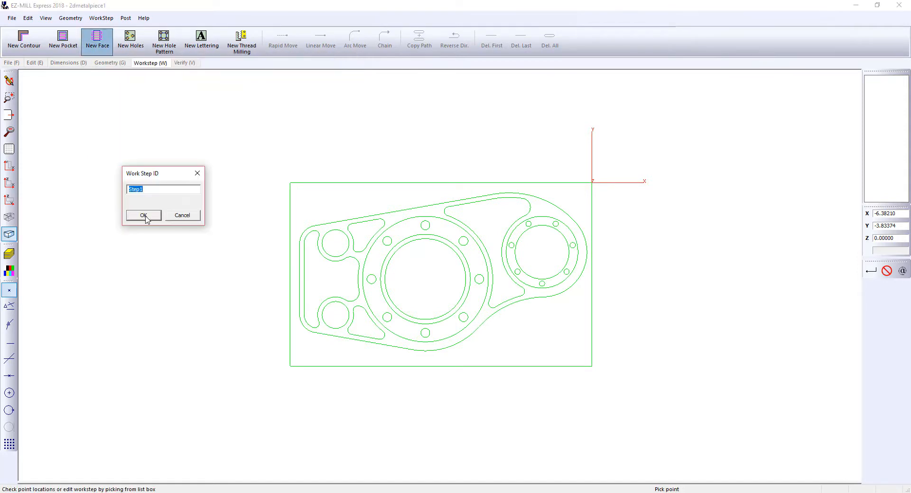
Accept Step1, set facing Z depth 0.6, and chain the stock and outer part outlines
{"action": "left_click", "coordinate": [143, 215]}
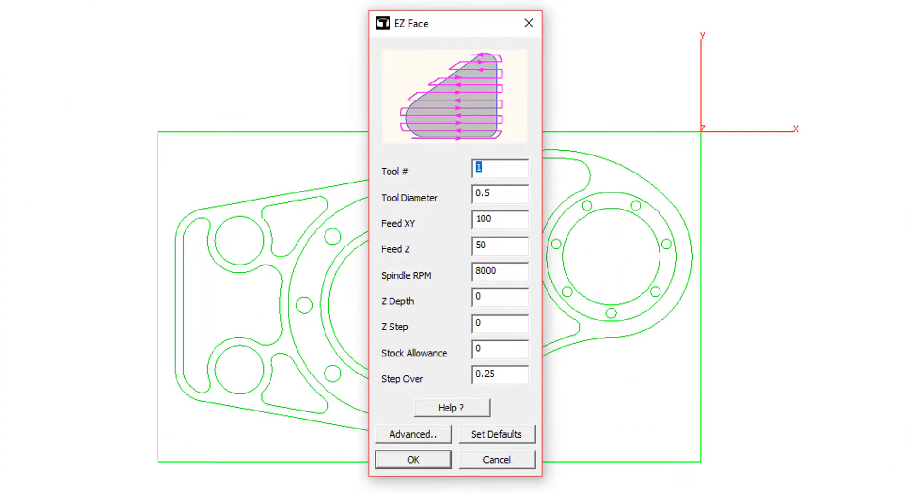
{"action": "left_click", "coordinate": [498, 194]}
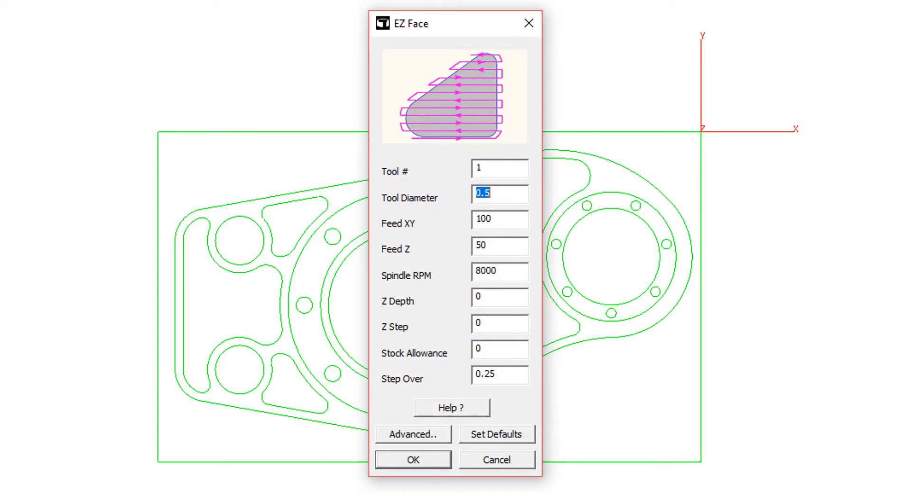
{"action": "left_click", "coordinate": [499, 272]}
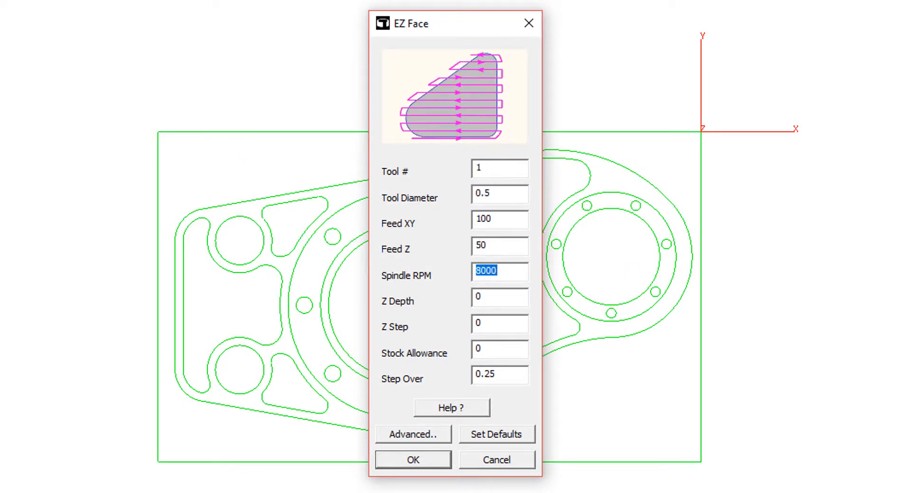
{"action": "type", "text": ".6"}
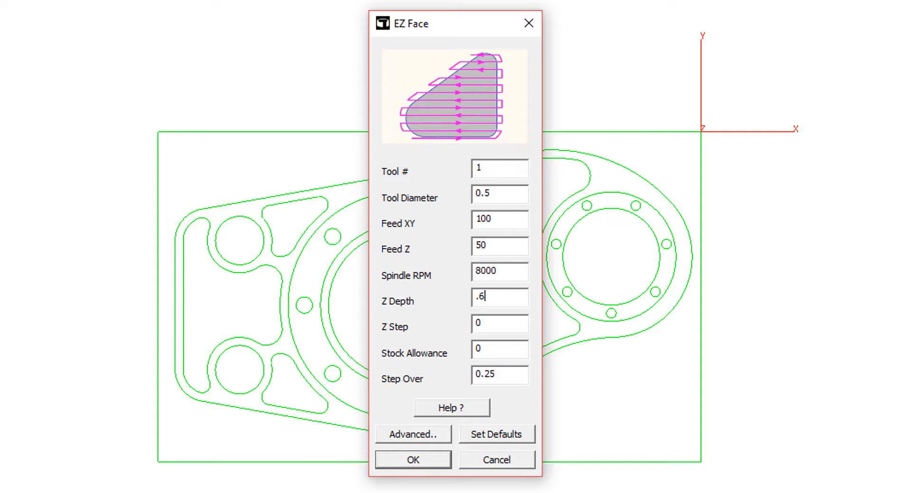
{"action": "left_click", "coordinate": [500, 323]}
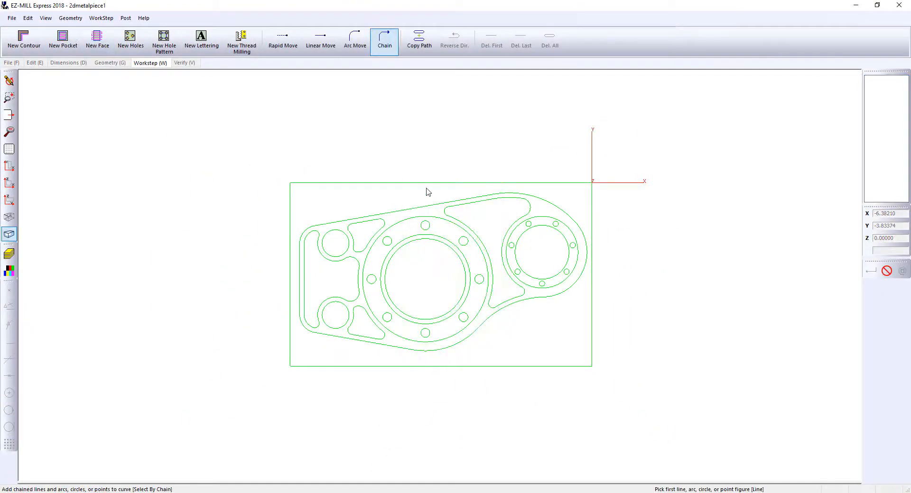
{"action": "left_click", "coordinate": [446, 208]}
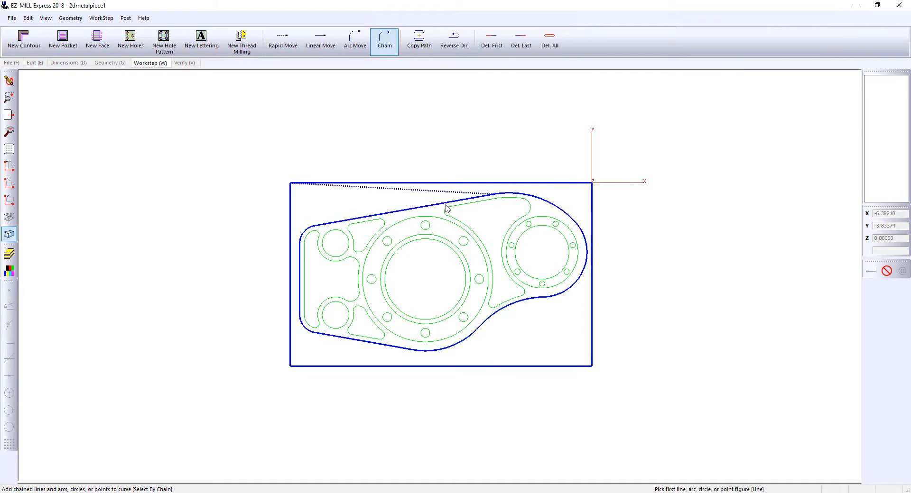
{"action": "left_click", "coordinate": [184, 63]}
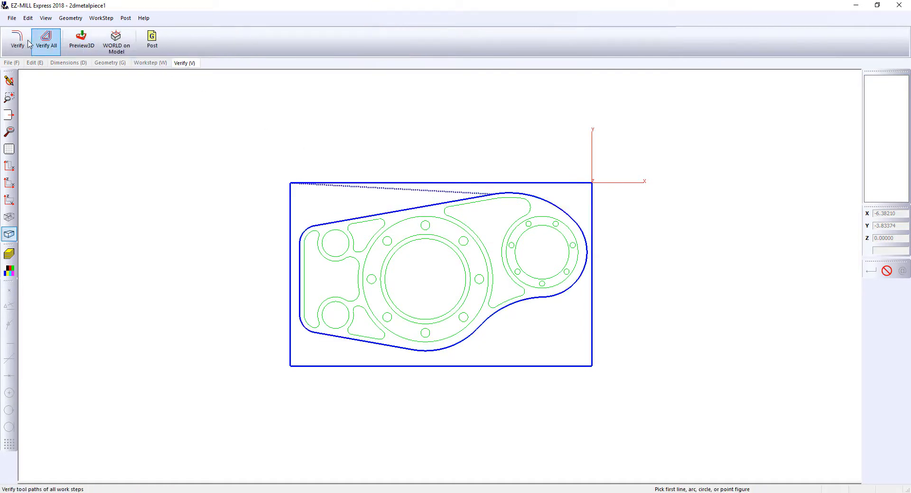
{"action": "left_click", "coordinate": [10, 217]}
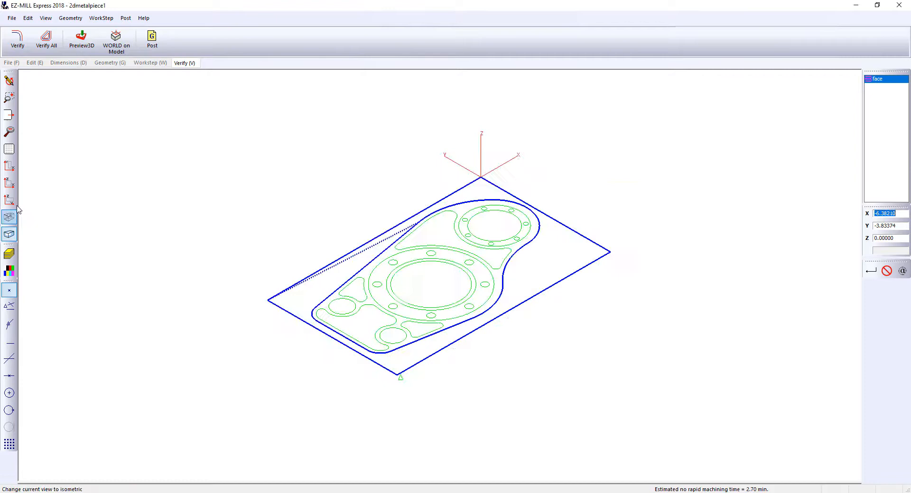
{"action": "left_click", "coordinate": [8, 235]}
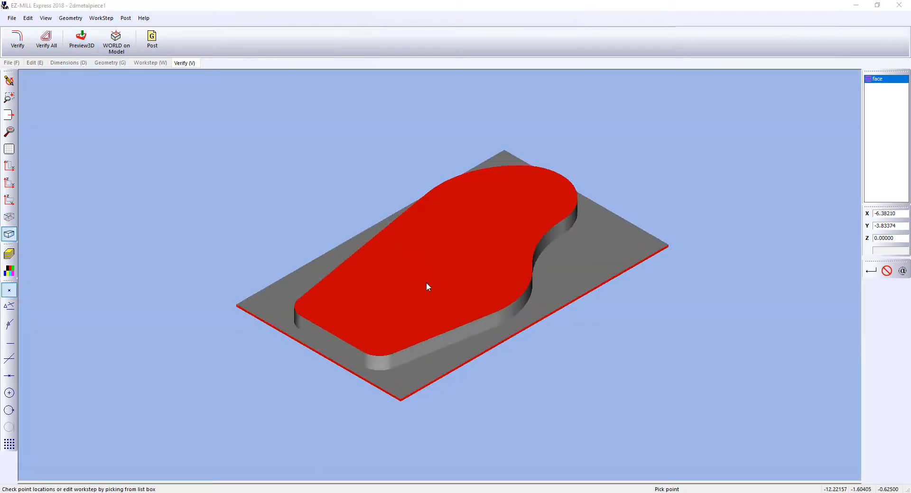
{"action": "mouse_move", "coordinate": [85, 179]}
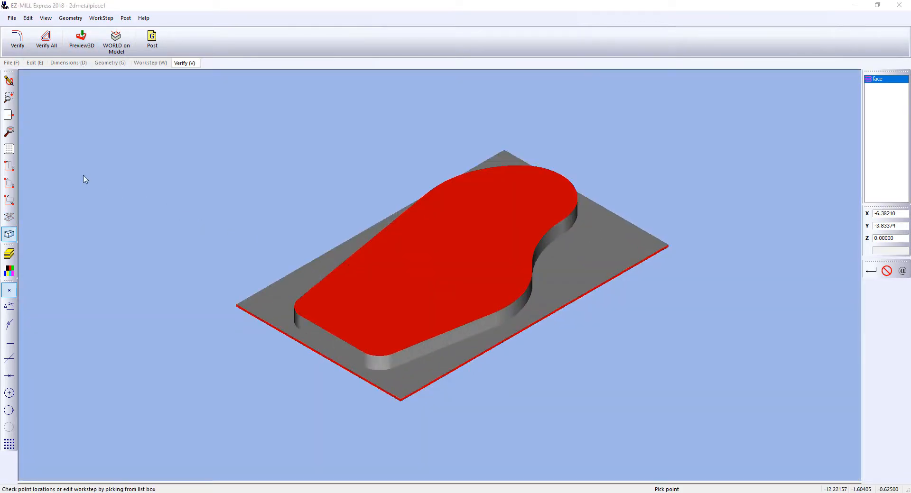
{"action": "left_click", "coordinate": [9, 81]}
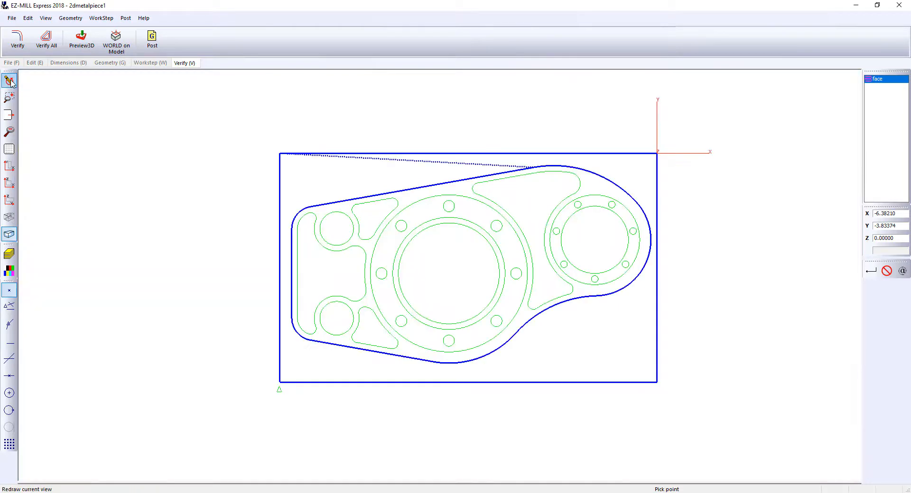
Create a new contour workstep with the ID 'co'
{"action": "left_click", "coordinate": [149, 63]}
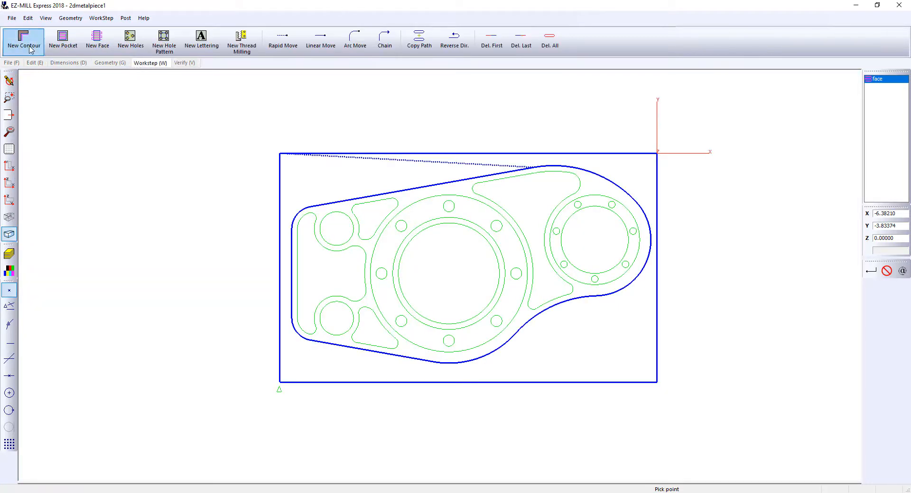
{"action": "mouse_move", "coordinate": [23, 42]}
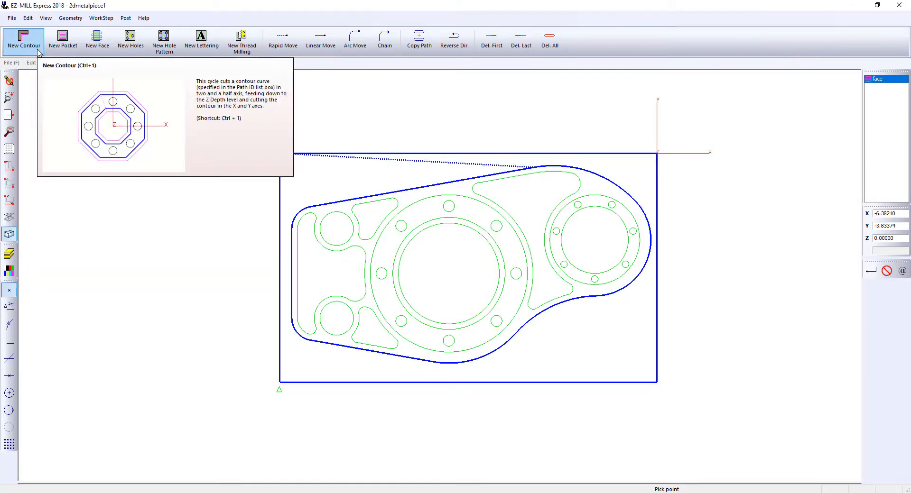
{"action": "type", "text": "co"}
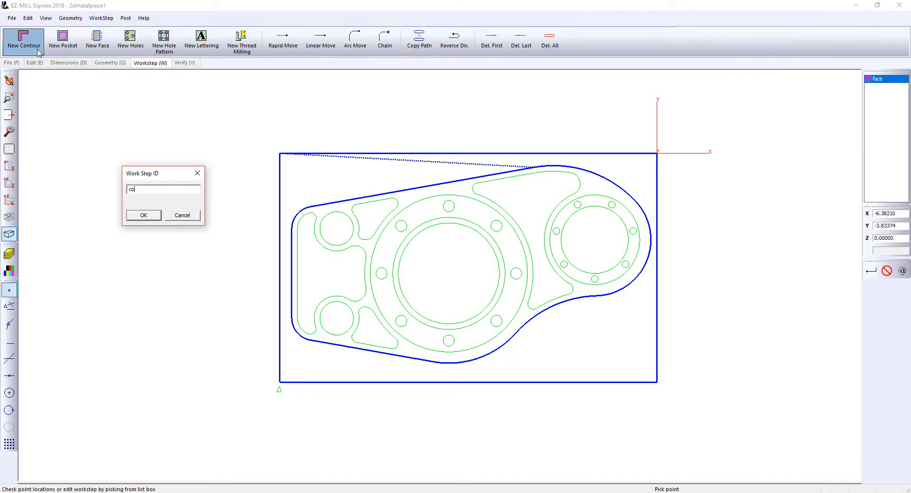
{"action": "left_click", "coordinate": [142, 214]}
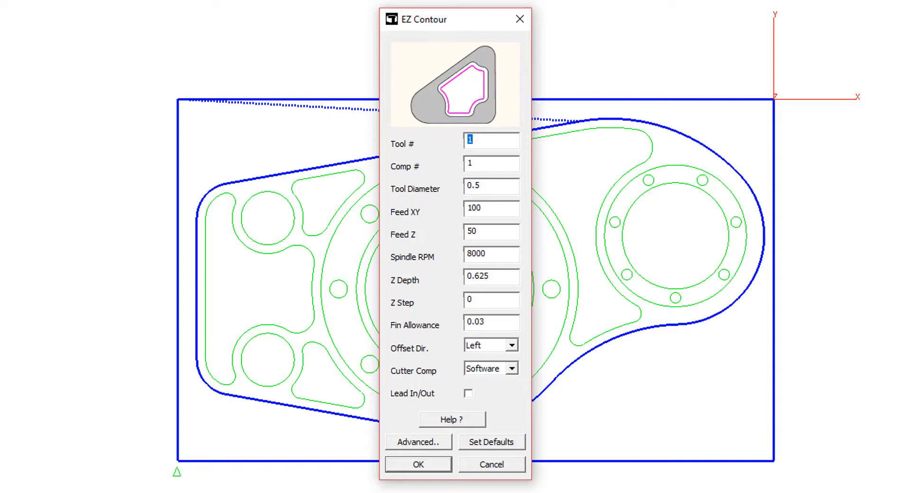
Set contour finish allowance to 0, software cutter compensation, and lead in/out enabled
{"action": "left_click", "coordinate": [489, 166]}
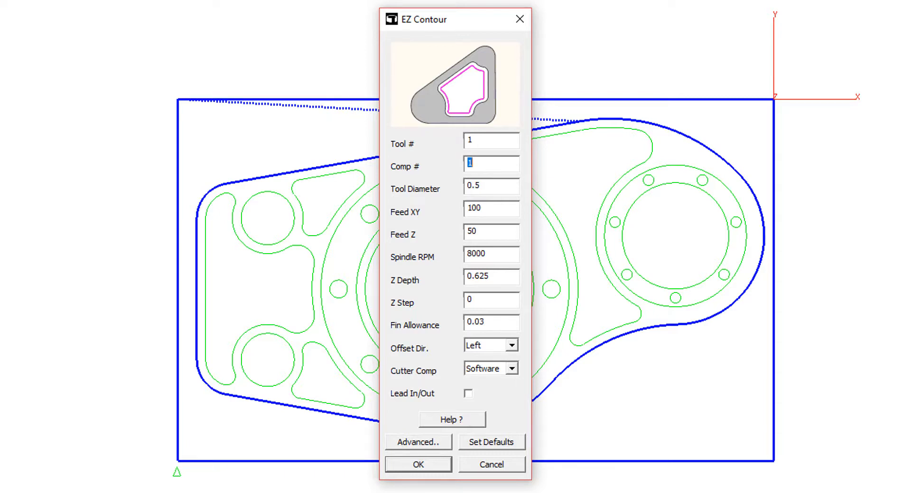
{"action": "left_click", "coordinate": [489, 186]}
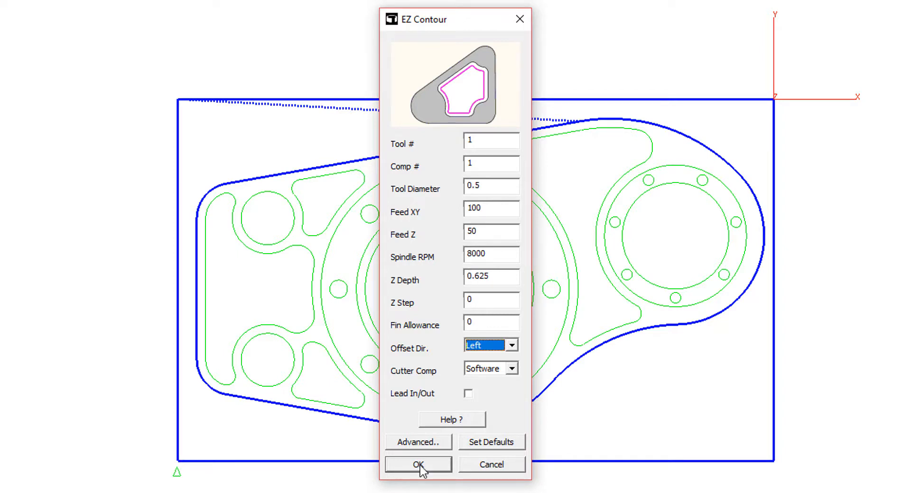
{"action": "left_click", "coordinate": [512, 369]}
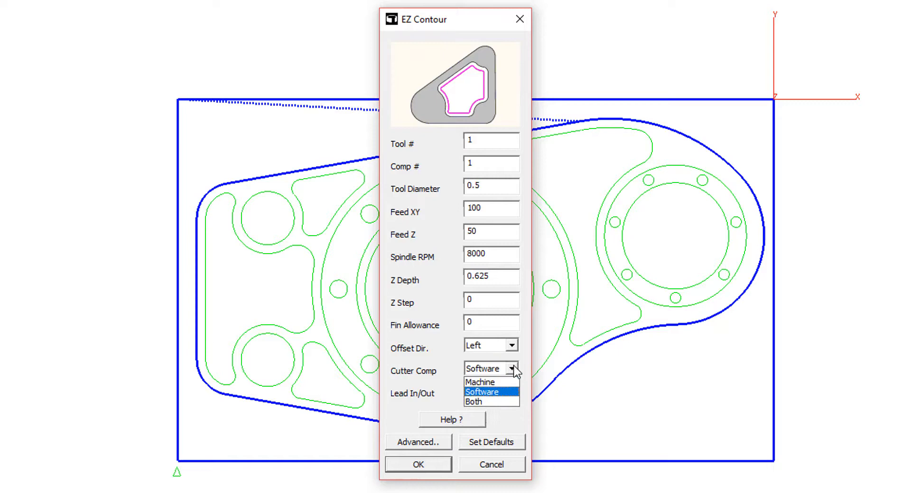
{"action": "left_click", "coordinate": [481, 392]}
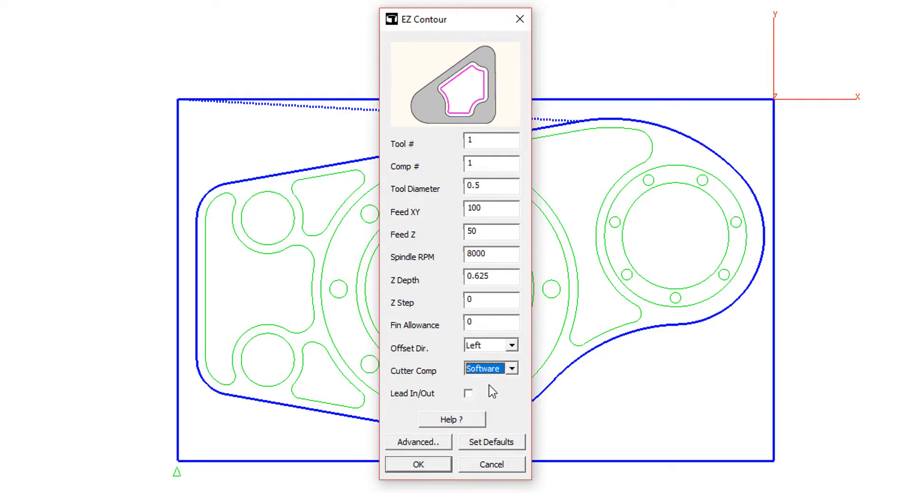
{"action": "left_click", "coordinate": [468, 394]}
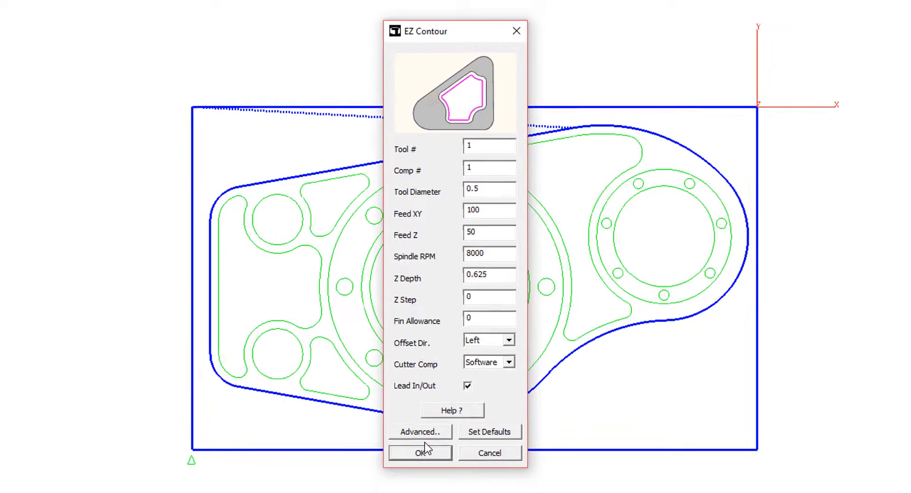
{"action": "left_click", "coordinate": [419, 453]}
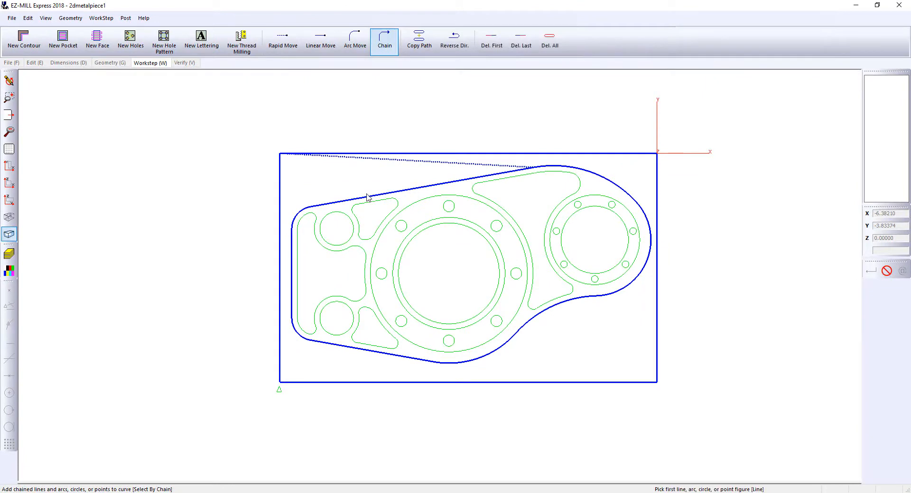
Commit the contour chain around the outer outline and review the workstep list
{"action": "left_click", "coordinate": [184, 63]}
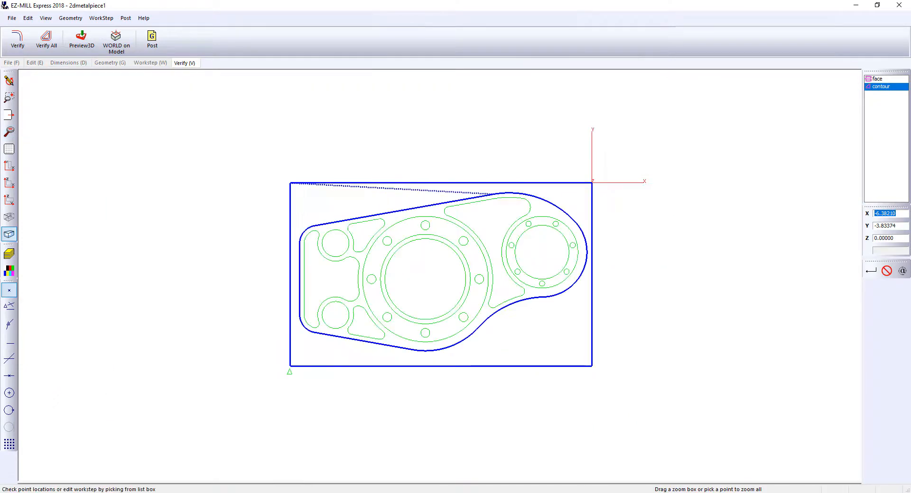
{"action": "left_click", "coordinate": [34, 63]}
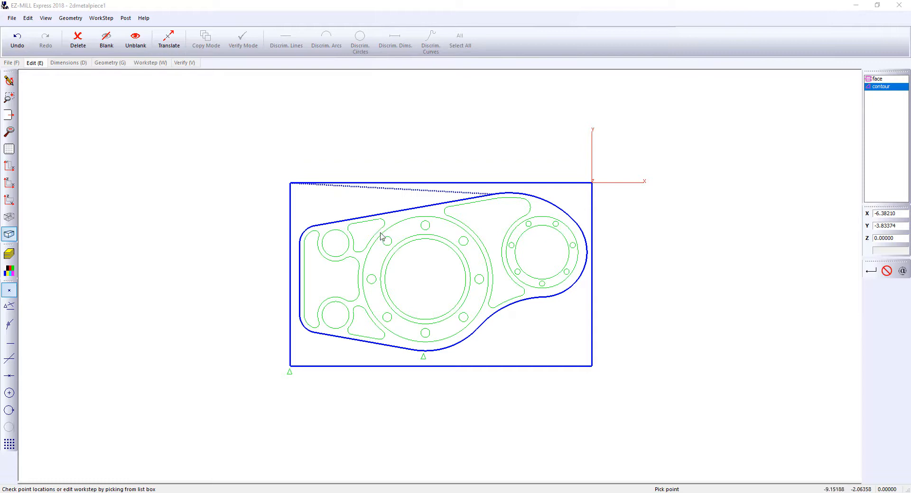
{"action": "mouse_move", "coordinate": [510, 272]}
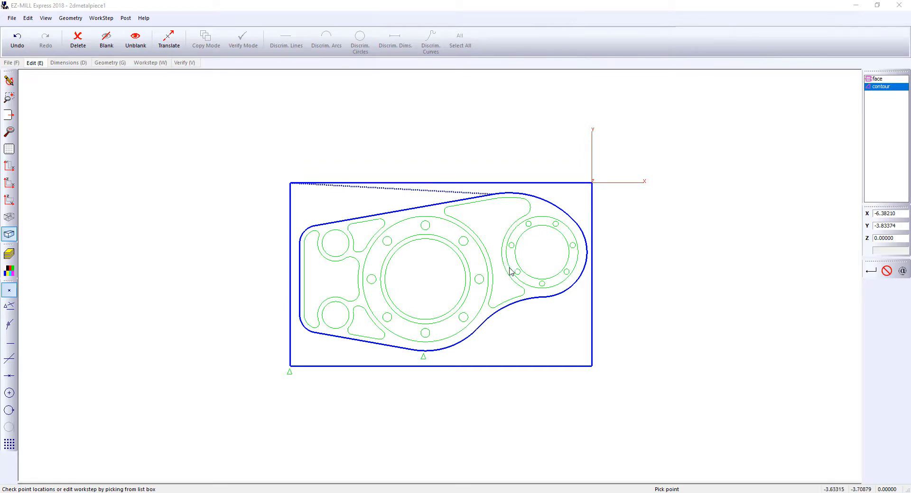
{"action": "mouse_move", "coordinate": [513, 202]}
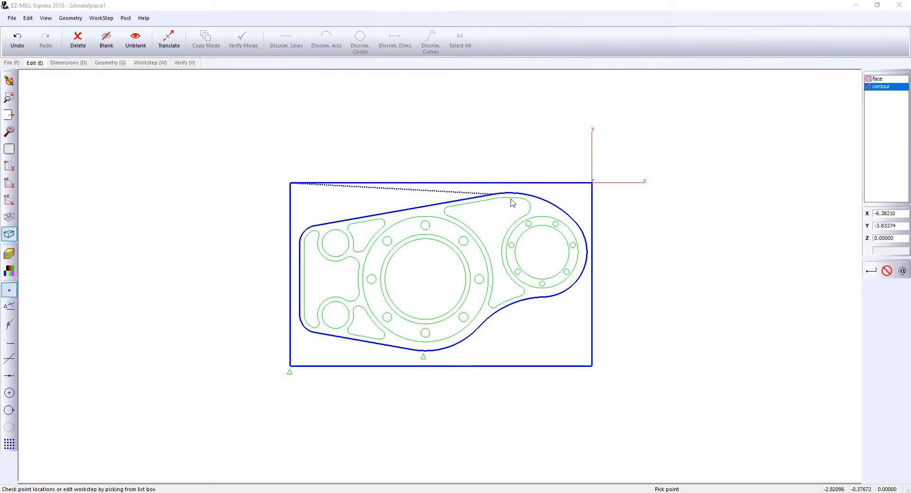
{"action": "mouse_move", "coordinate": [555, 202]}
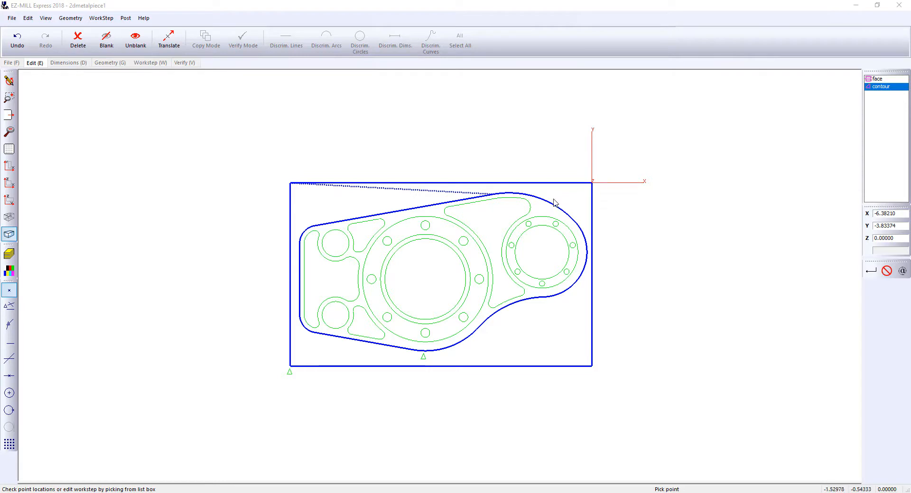
{"action": "mouse_move", "coordinate": [432, 195]}
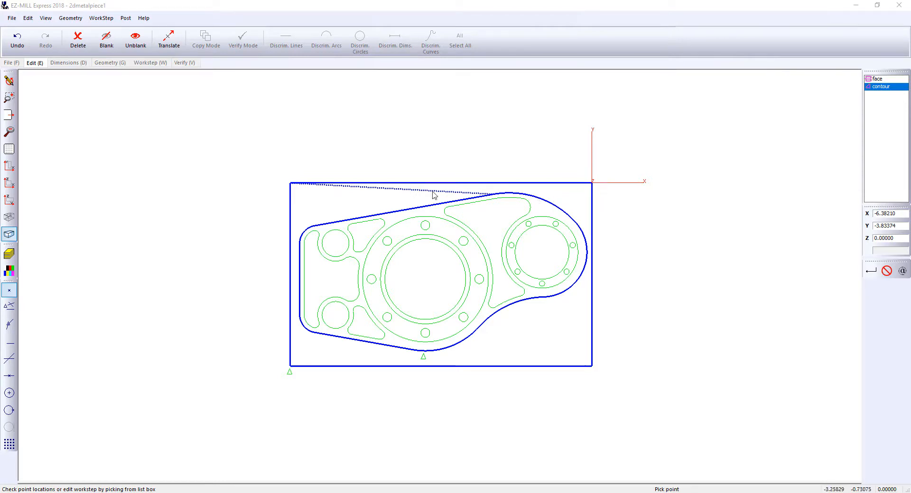
{"action": "left_click", "coordinate": [149, 62]}
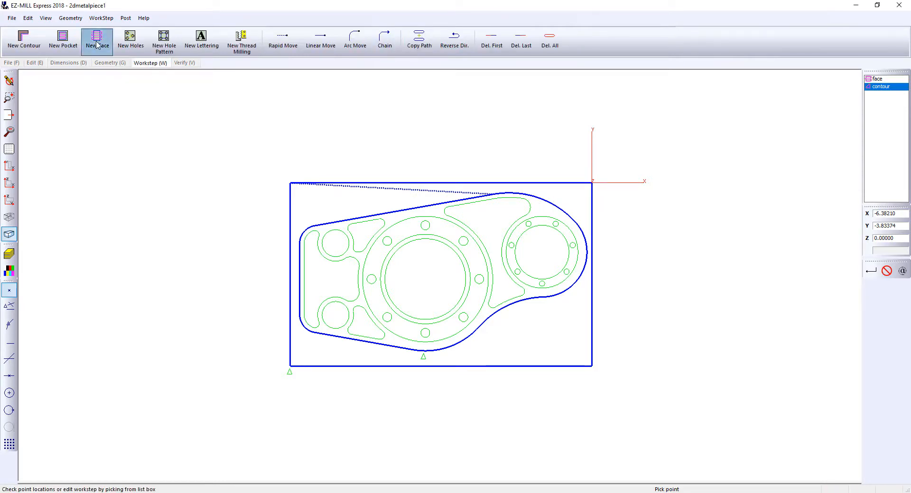
Start another facing workstep, keeping Z depth 0.125 and step over 0.25
{"action": "left_click", "coordinate": [96, 40]}
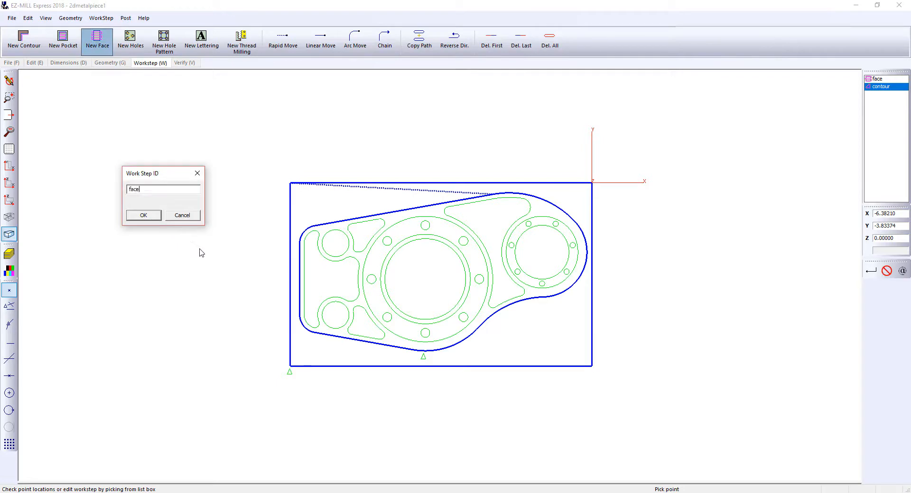
{"action": "left_click", "coordinate": [143, 215]}
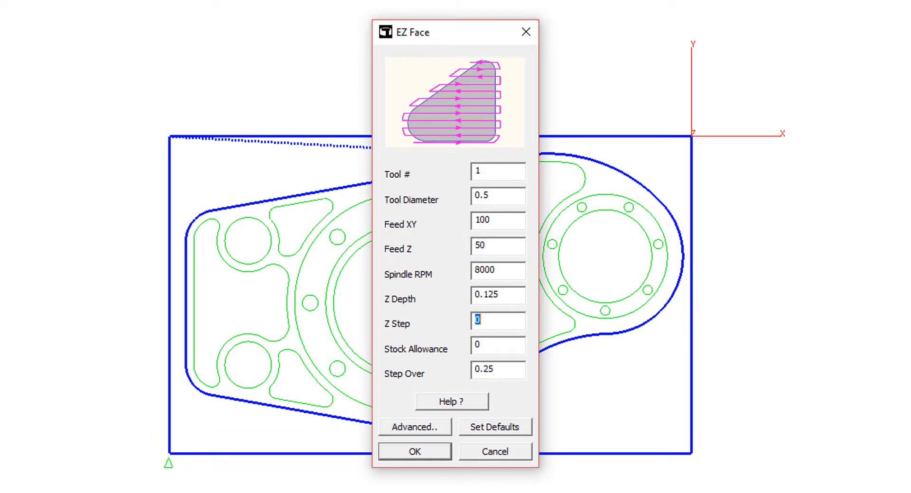
{"action": "left_click", "coordinate": [494, 451]}
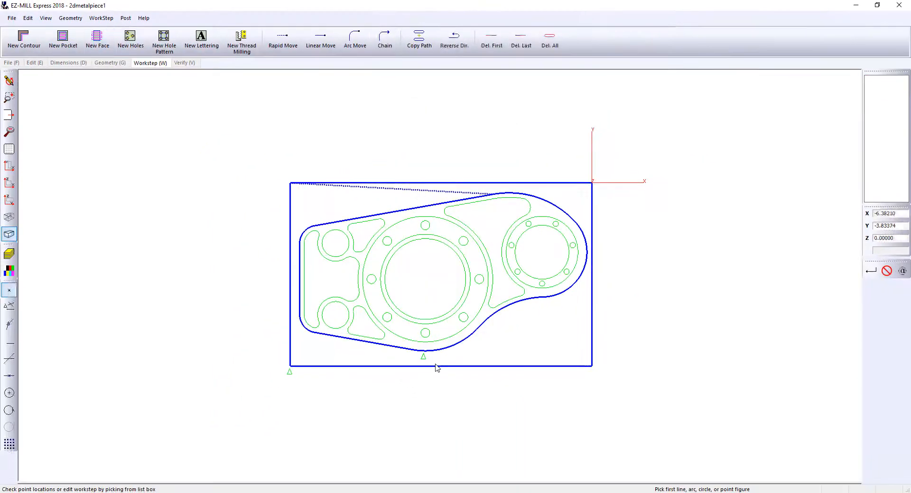
Chain the central and right circles for face2, then Verify All and Preview3D
{"action": "left_click", "coordinate": [383, 41]}
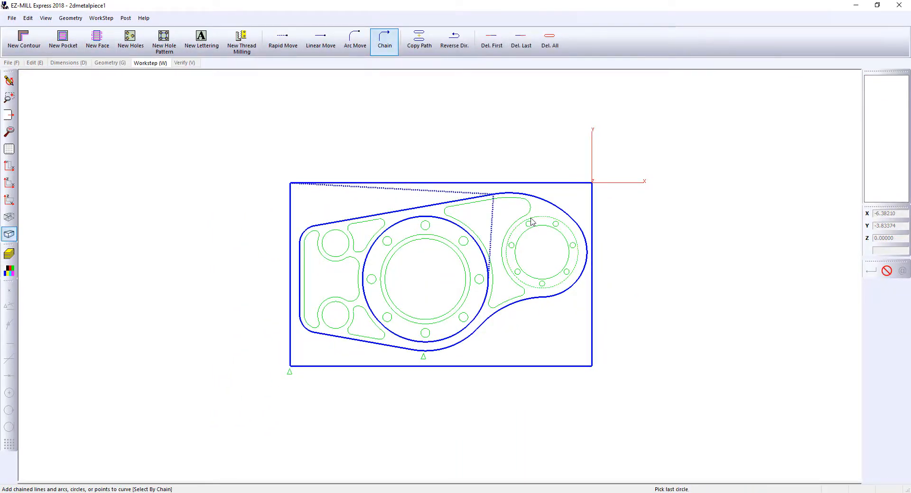
{"action": "left_click", "coordinate": [185, 62]}
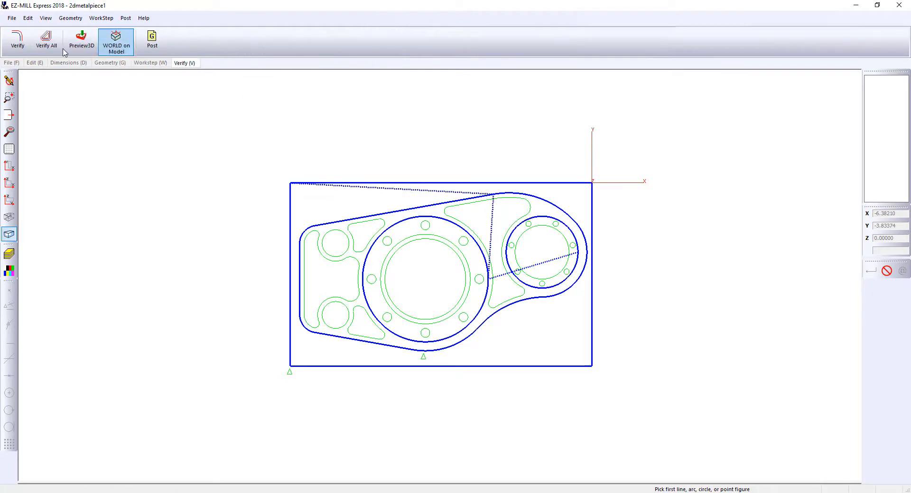
{"action": "left_click", "coordinate": [17, 40]}
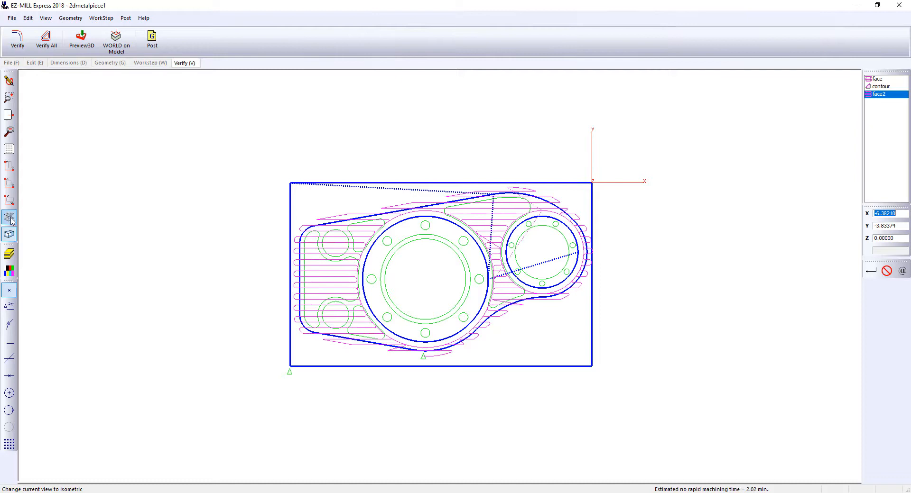
{"action": "left_click", "coordinate": [81, 42]}
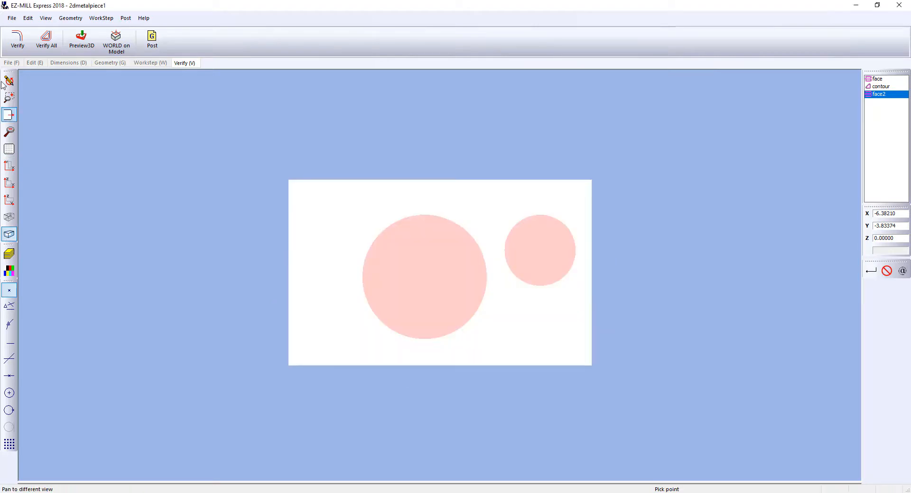
{"action": "left_click", "coordinate": [149, 63]}
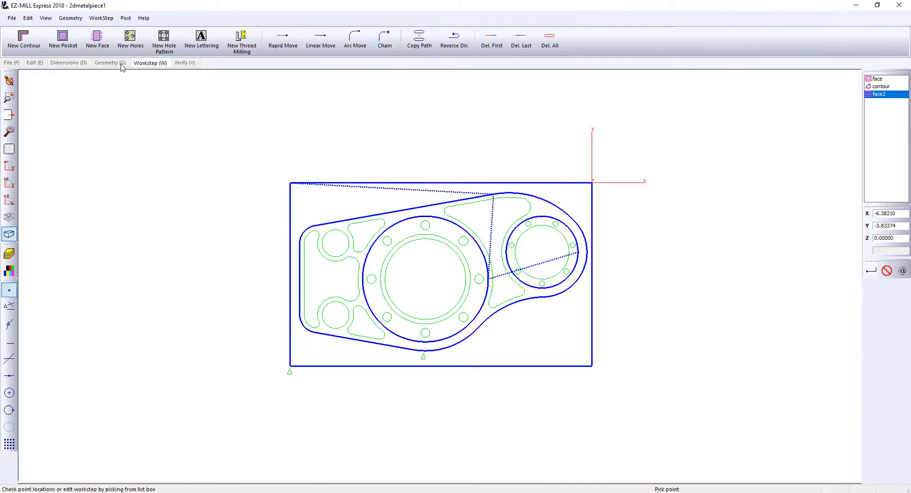
{"action": "mouse_move", "coordinate": [62, 38]}
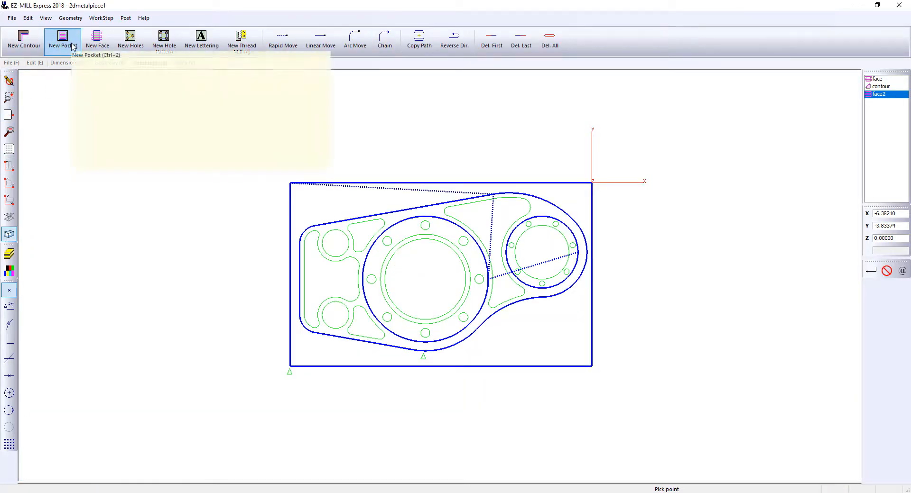
Start a new pocket workstep named 'pockets'
{"action": "left_click", "coordinate": [62, 41]}
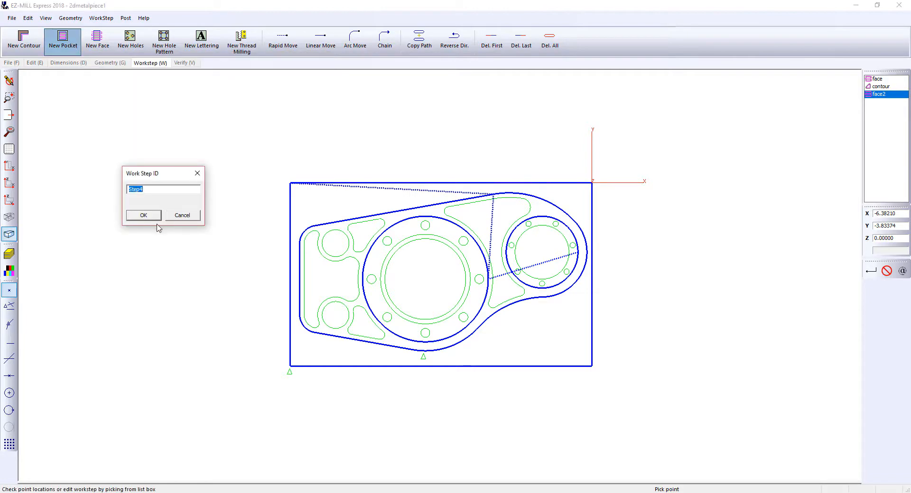
{"action": "type", "text": "pockets"}
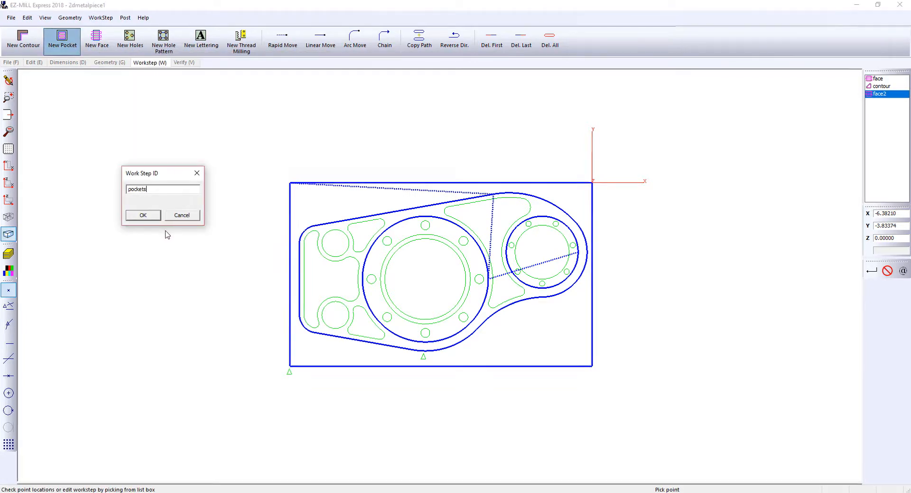
{"action": "left_click", "coordinate": [142, 215]}
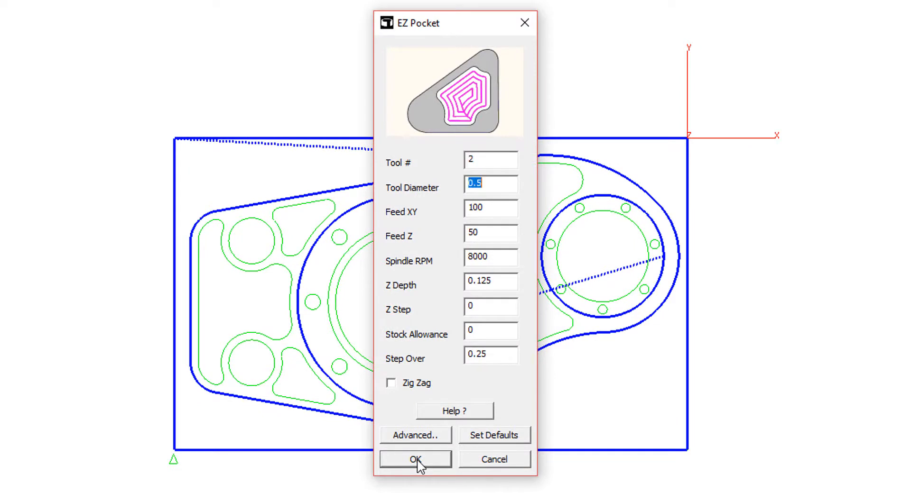
Enter pocket tool diameter 0.25, Z depth 0.625 and step over 0.075
{"action": "type", "text": ".25"}
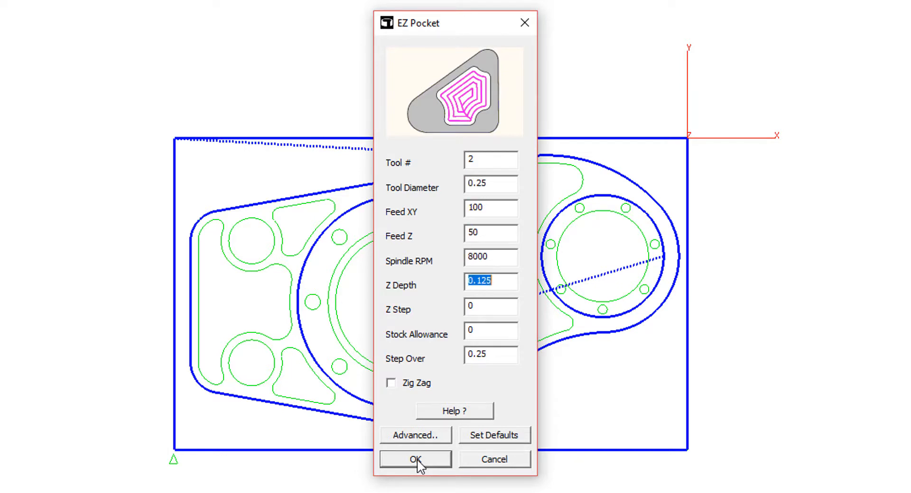
{"action": "type", "text": ".62"}
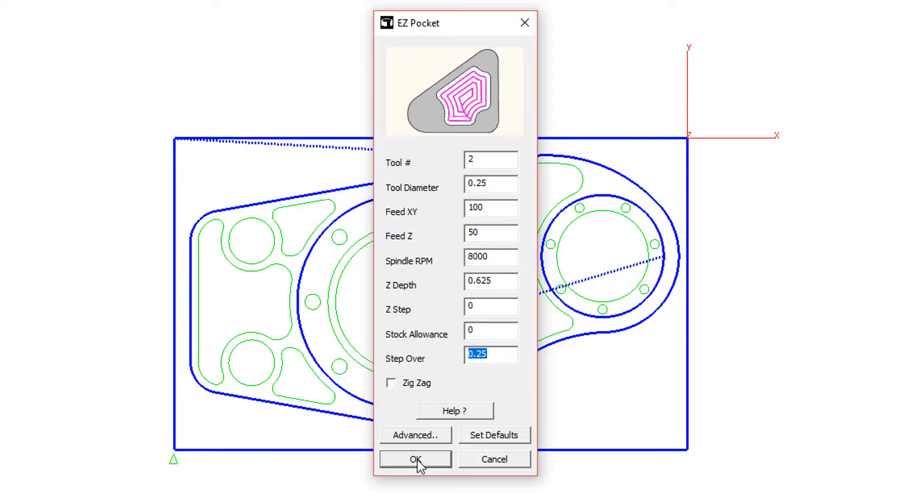
{"action": "type", "text": ".075"}
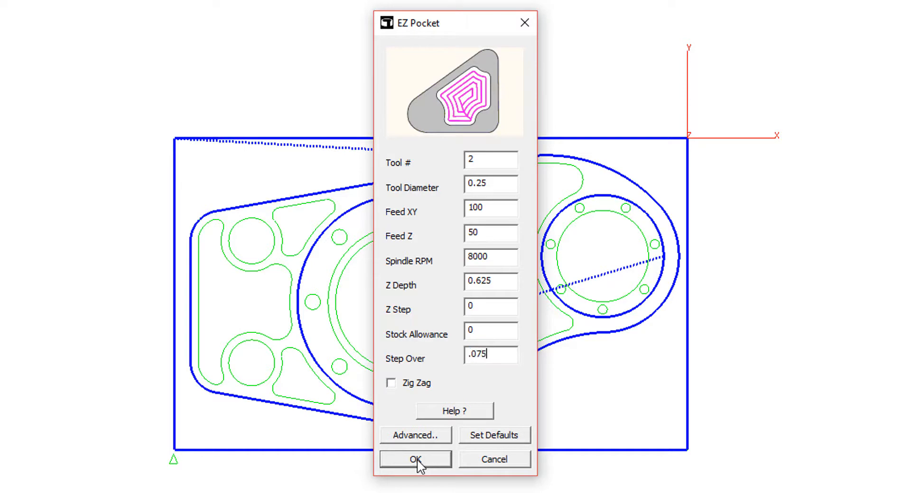
{"action": "left_click", "coordinate": [415, 460]}
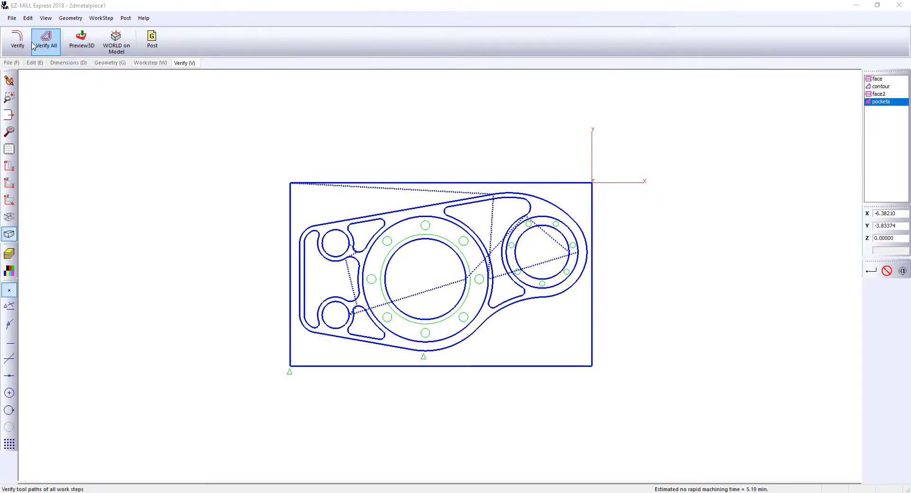
Show all workstep toolpaths, run the Preview3D cutting simulation, then return to 2D
{"action": "left_click", "coordinate": [46, 42]}
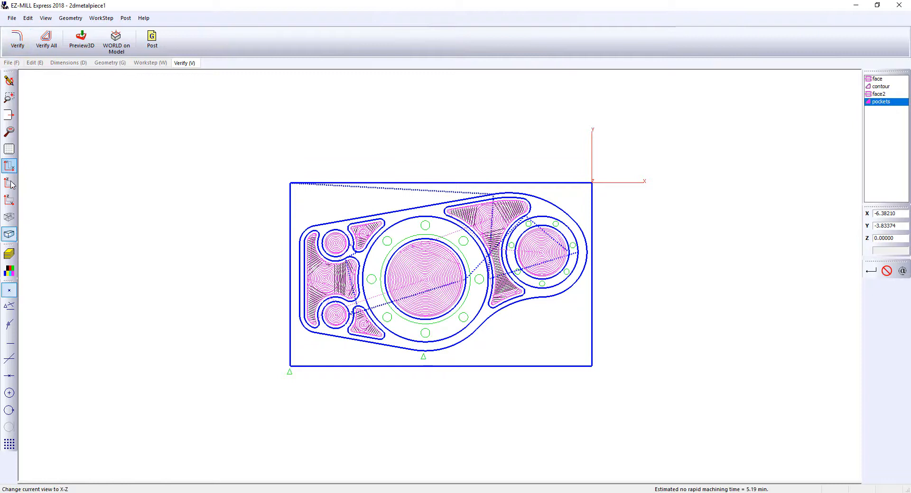
{"action": "left_click", "coordinate": [81, 40]}
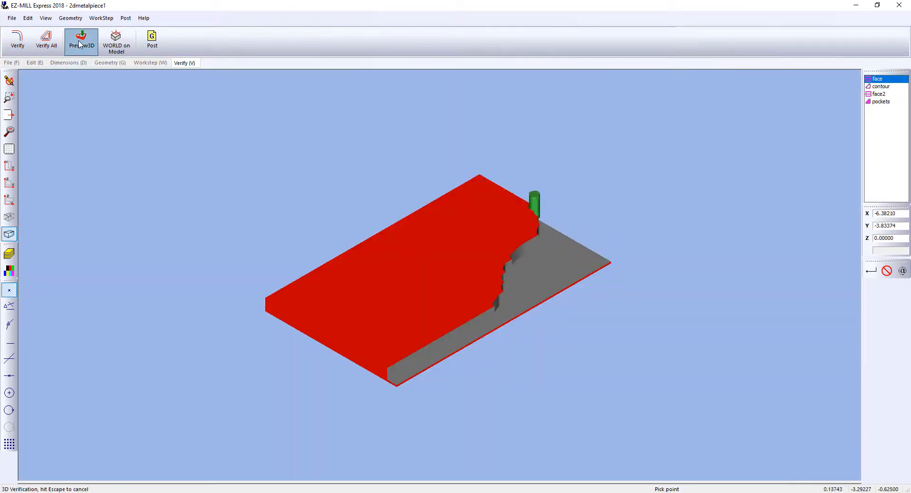
{"action": "left_click", "coordinate": [880, 101]}
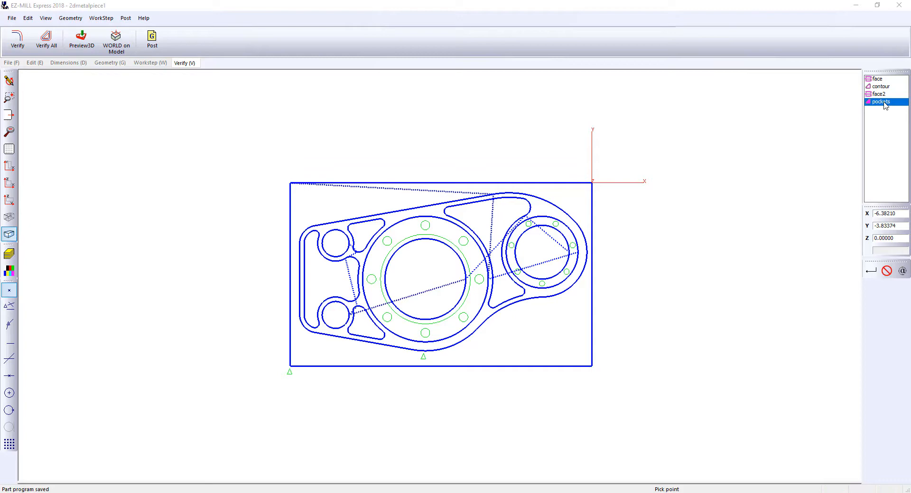
In the pockets workstep's advanced plunge options, set zig-zag plunge distance 0.2 and angle 35
{"action": "double_click", "coordinate": [880, 103]}
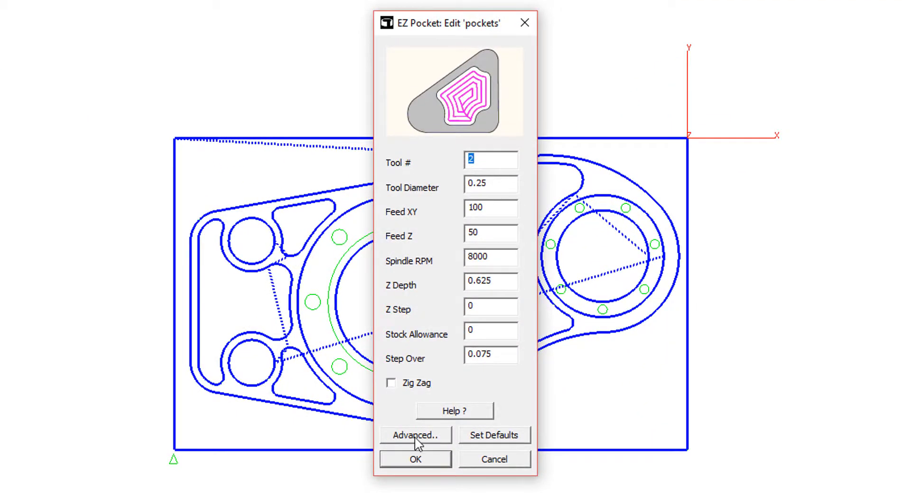
{"action": "left_click", "coordinate": [416, 435]}
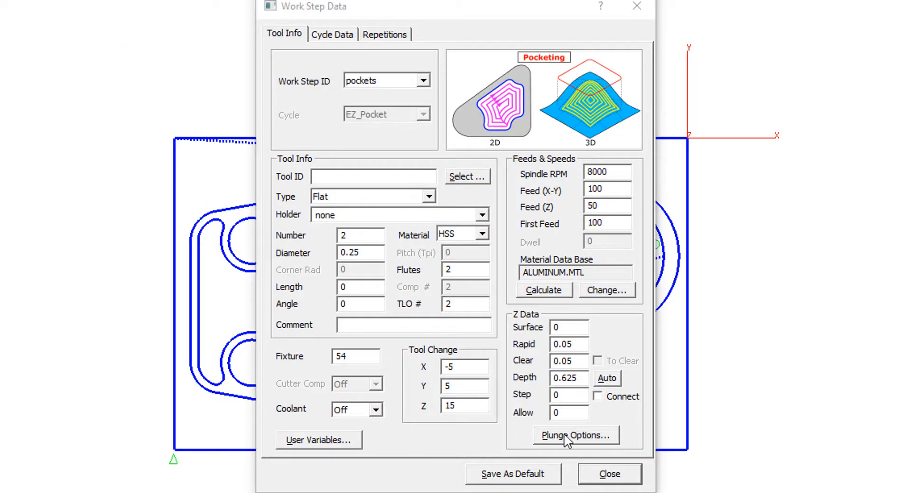
{"action": "left_click", "coordinate": [575, 435]}
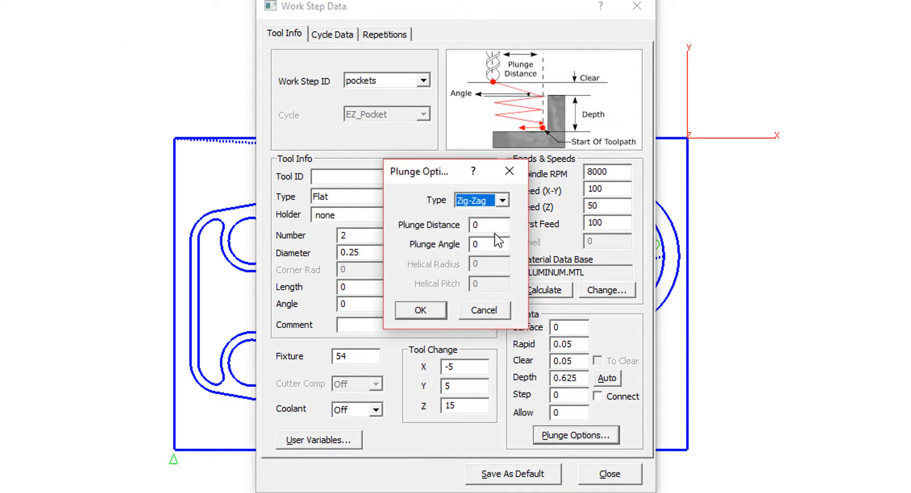
{"action": "type", "text": "0.2"}
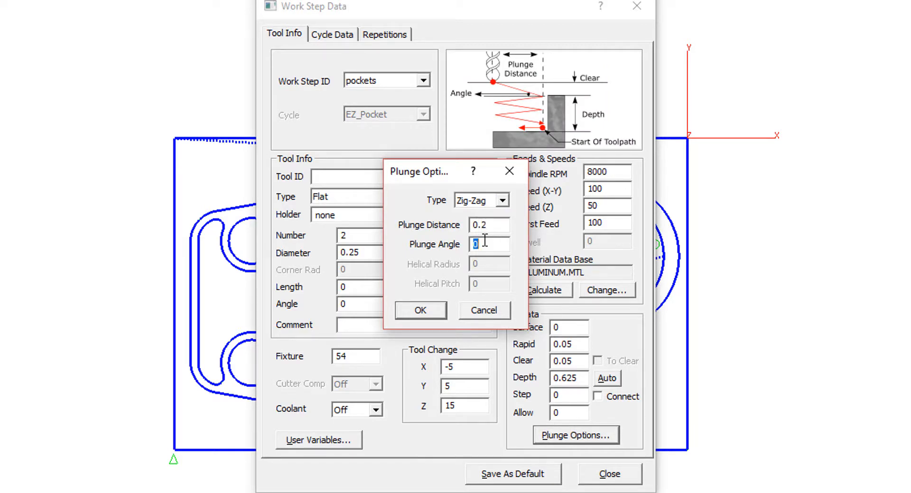
{"action": "type", "text": "35"}
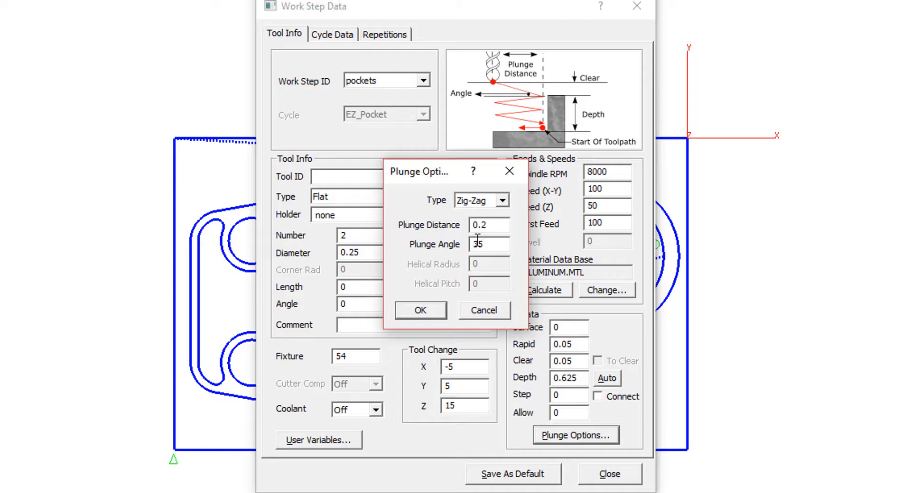
{"action": "left_click", "coordinate": [419, 309]}
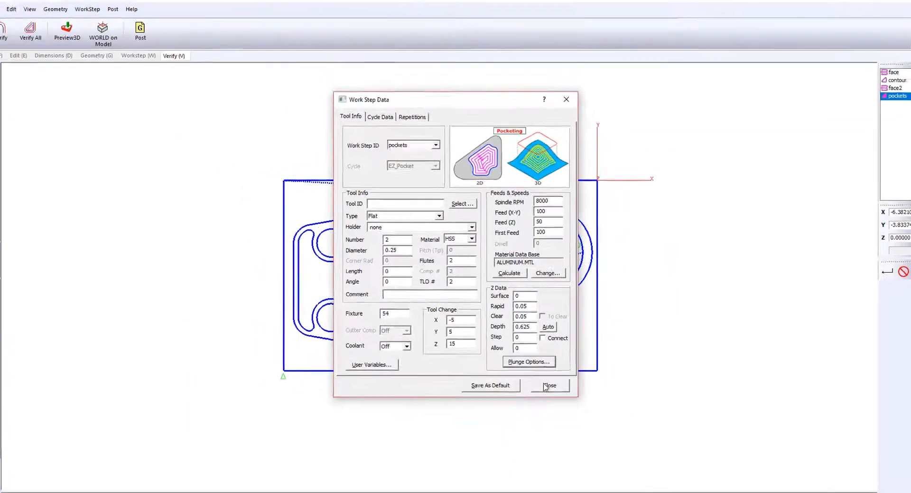
{"action": "left_click", "coordinate": [549, 385]}
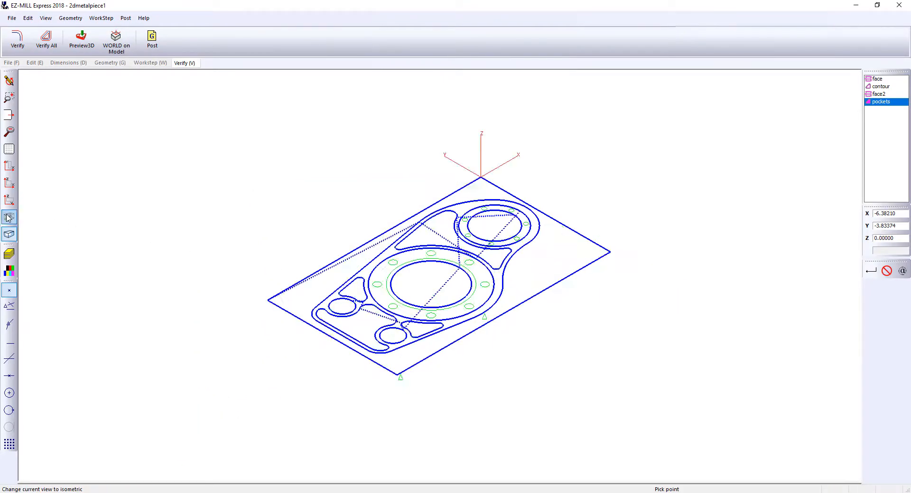
Re-verify the pocket toolpath, return to top view, and start a New Contour workstep
{"action": "left_click", "coordinate": [17, 41]}
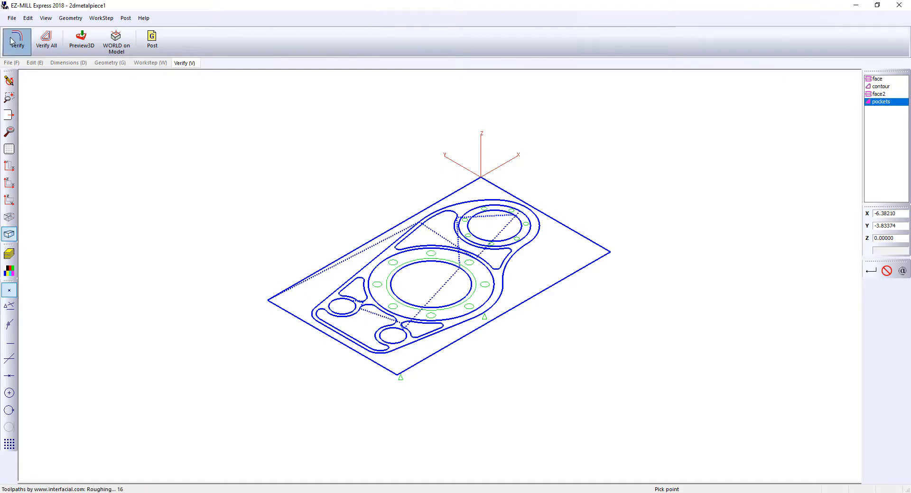
{"action": "left_click", "coordinate": [17, 41]}
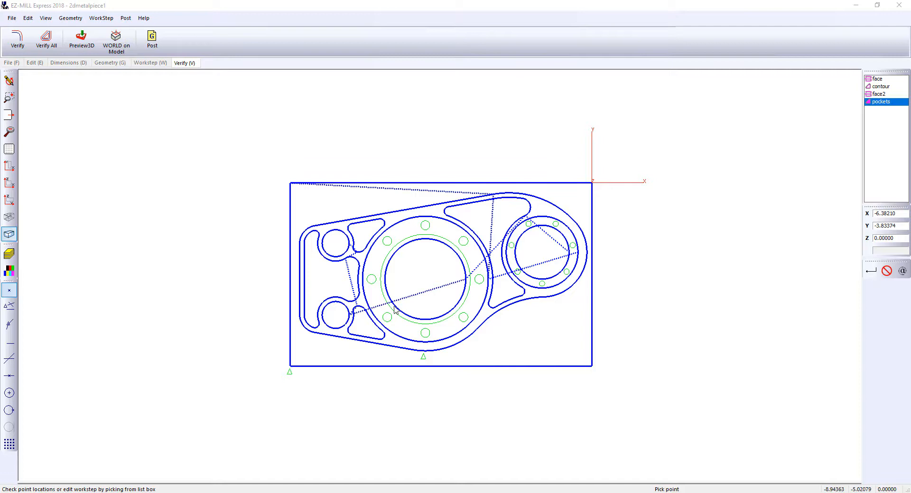
{"action": "mouse_move", "coordinate": [246, 129]}
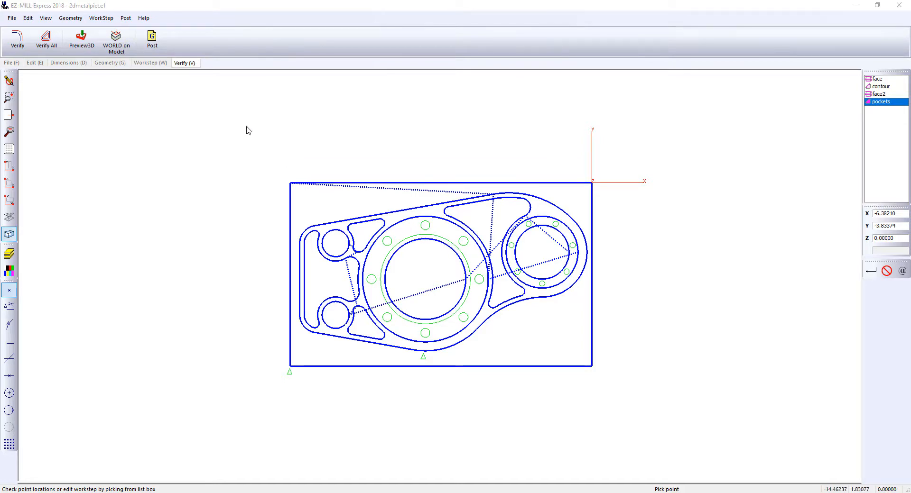
{"action": "left_click", "coordinate": [150, 63]}
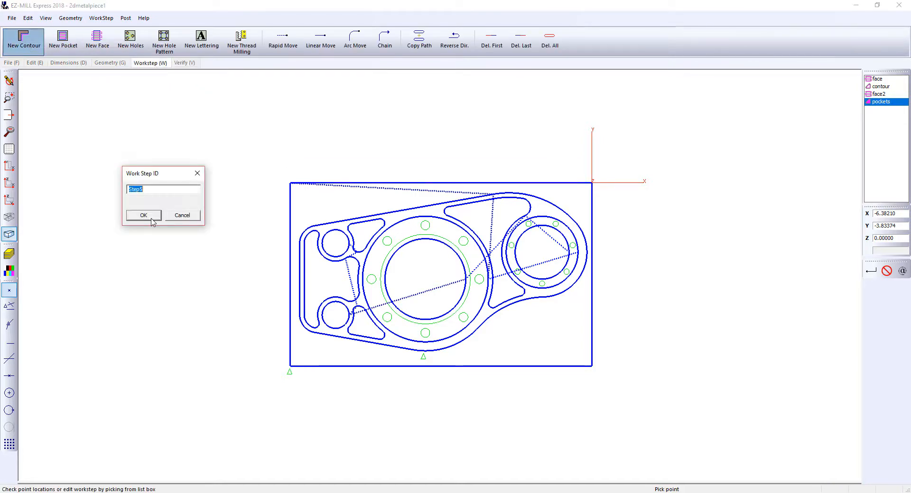
Name the workstep 'contour' with tool 3, 0.75 tool diameter and 0.25 Z depth
{"action": "type", "text": "contour"}
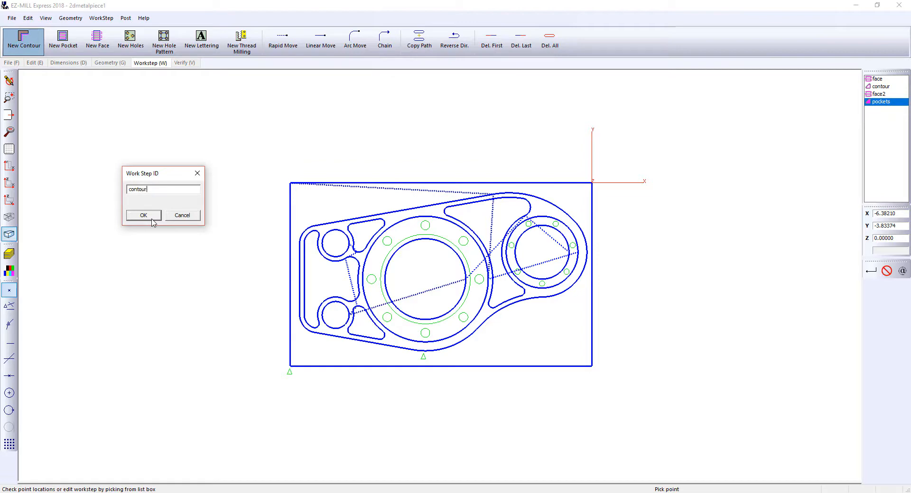
{"action": "left_click", "coordinate": [143, 215]}
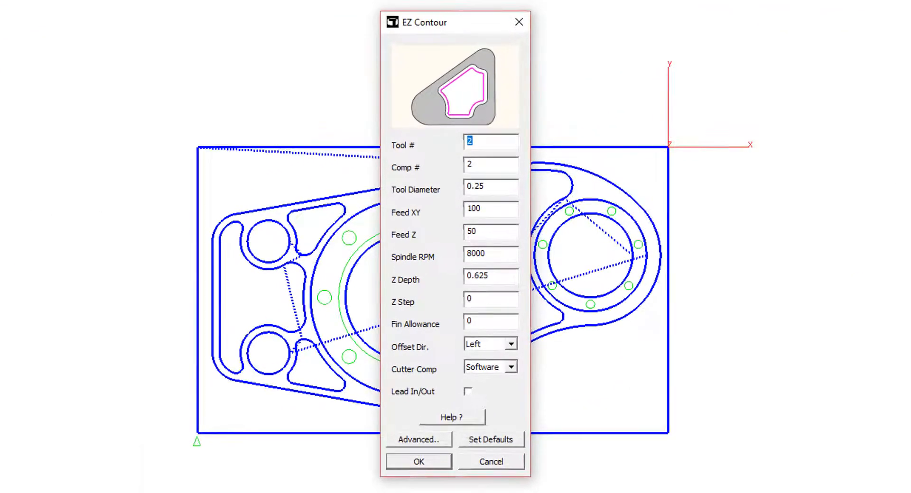
{"action": "type", "text": "3"}
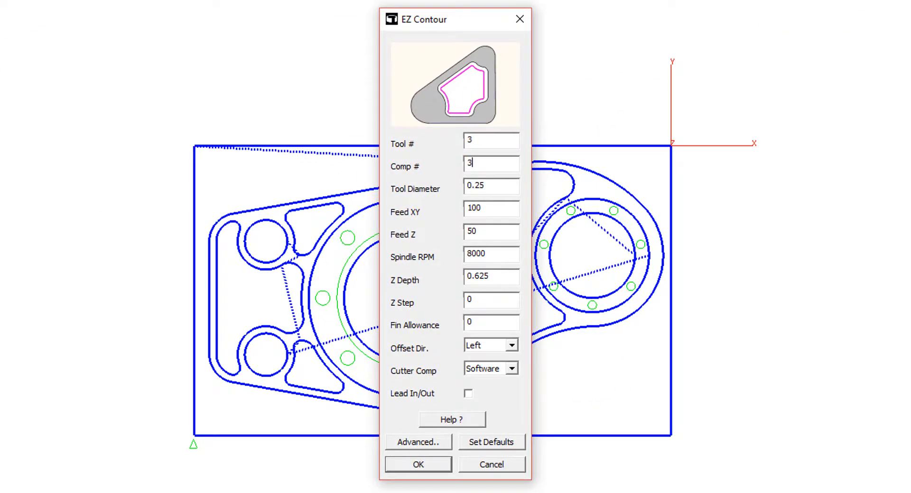
{"action": "type", "text": ".7"}
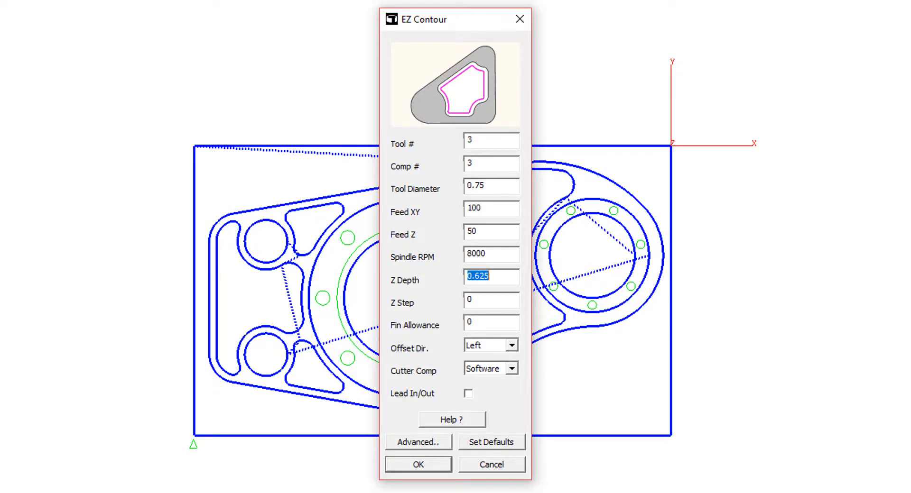
{"action": "type", "text": ".25"}
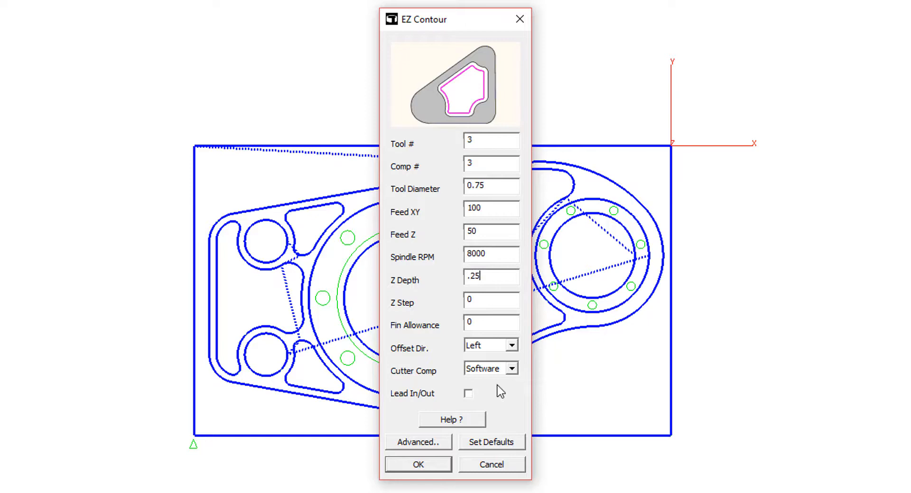
{"action": "left_click", "coordinate": [417, 464]}
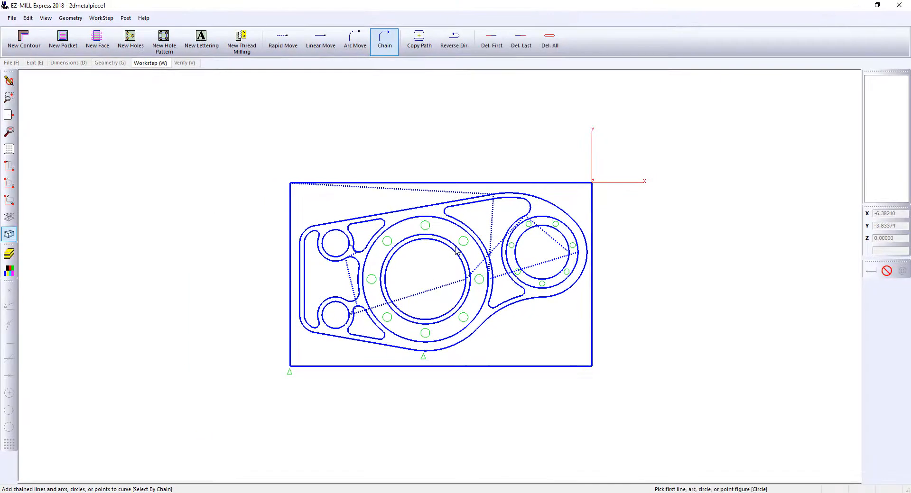
Chain the contour geometry and verify the new contour toolpath
{"action": "left_click", "coordinate": [184, 63]}
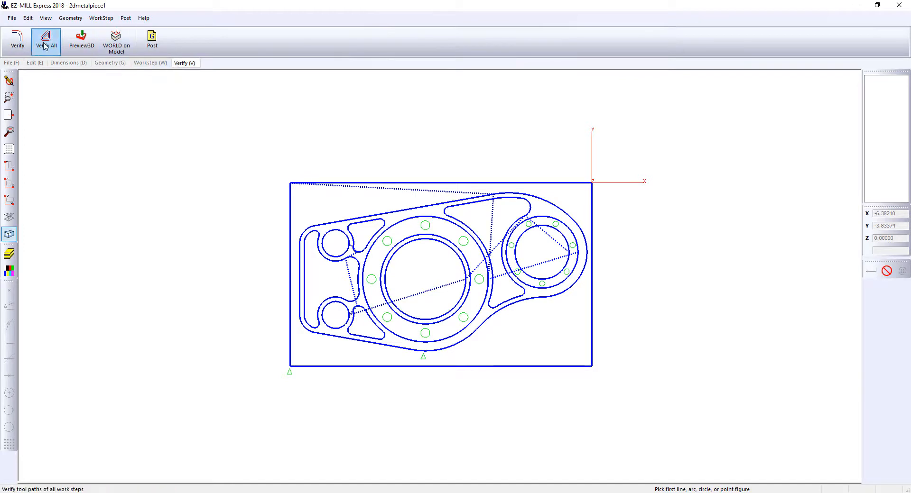
{"action": "left_click", "coordinate": [17, 41]}
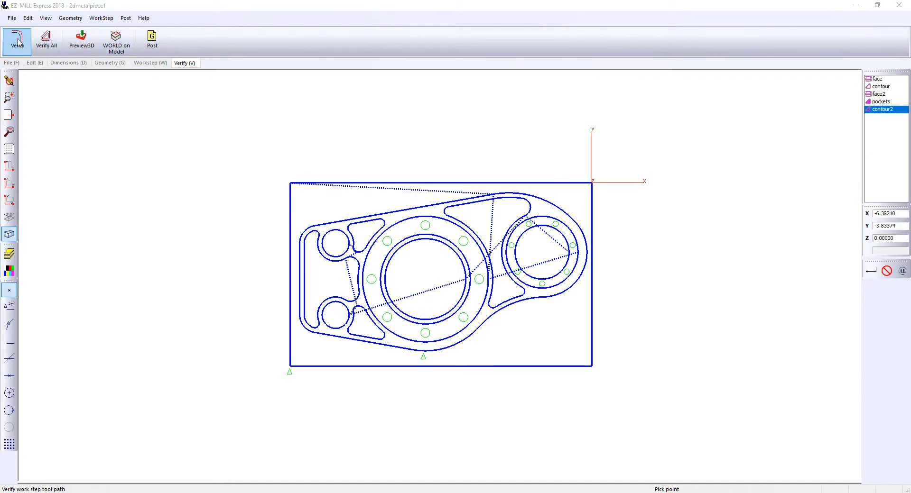
{"action": "left_click", "coordinate": [150, 63]}
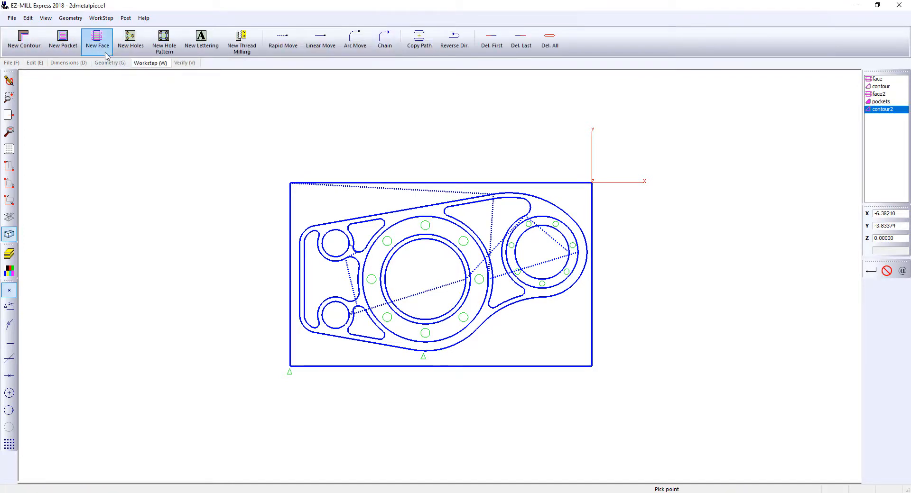
Create a '.25 holes' workstep with Deep Hole cycle, tool 4, Z depth 0.625, Z step 0.125
{"action": "left_click", "coordinate": [130, 38]}
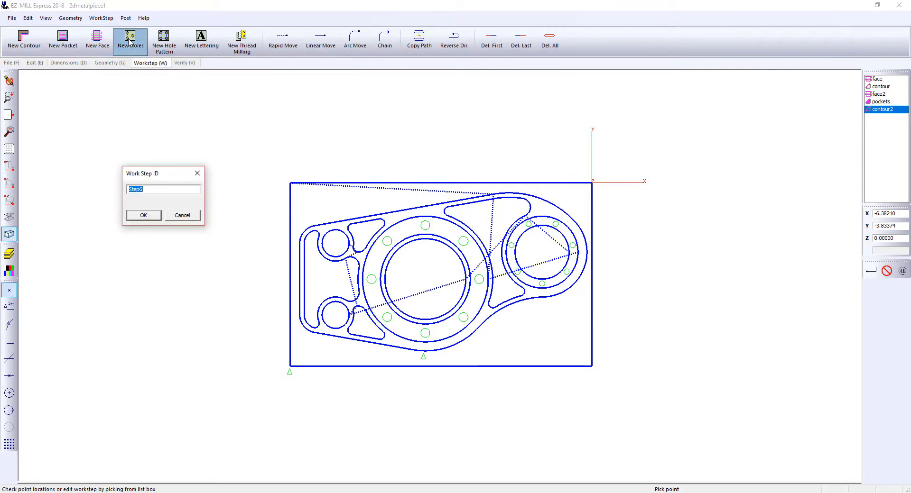
{"action": "type", "text": ".25"}
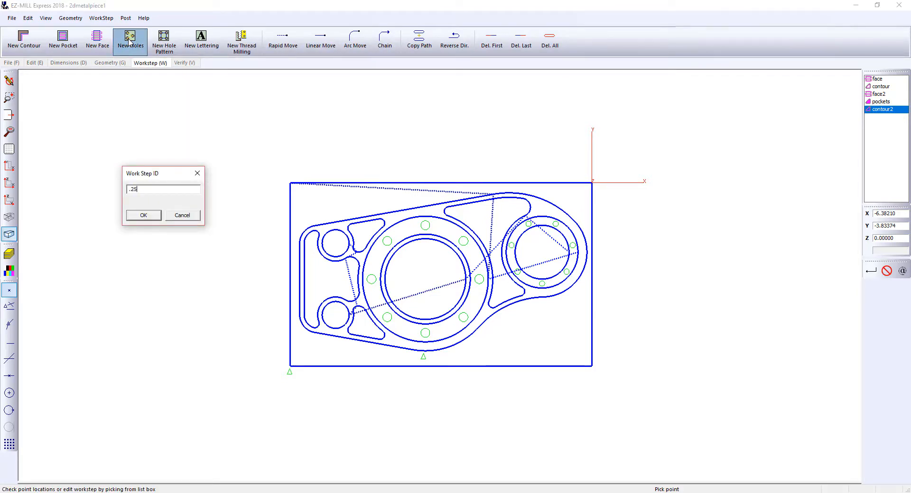
{"action": "left_click", "coordinate": [143, 215]}
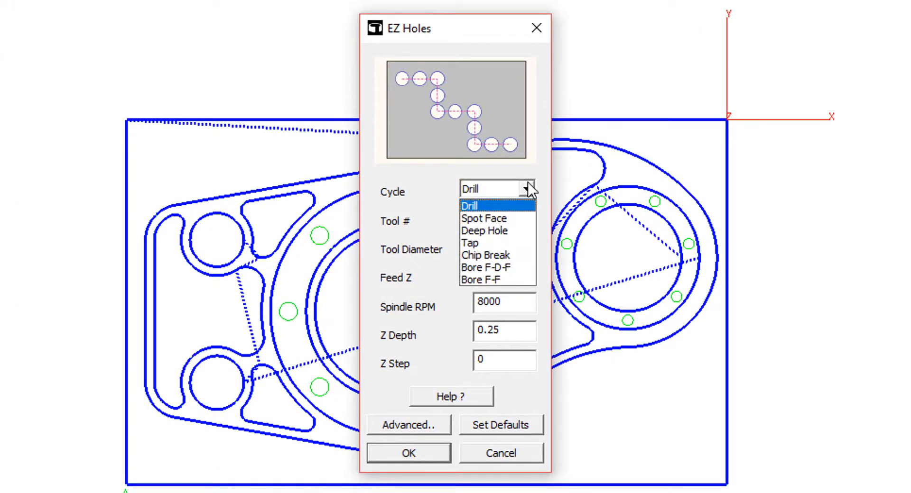
{"action": "mouse_move", "coordinate": [484, 231]}
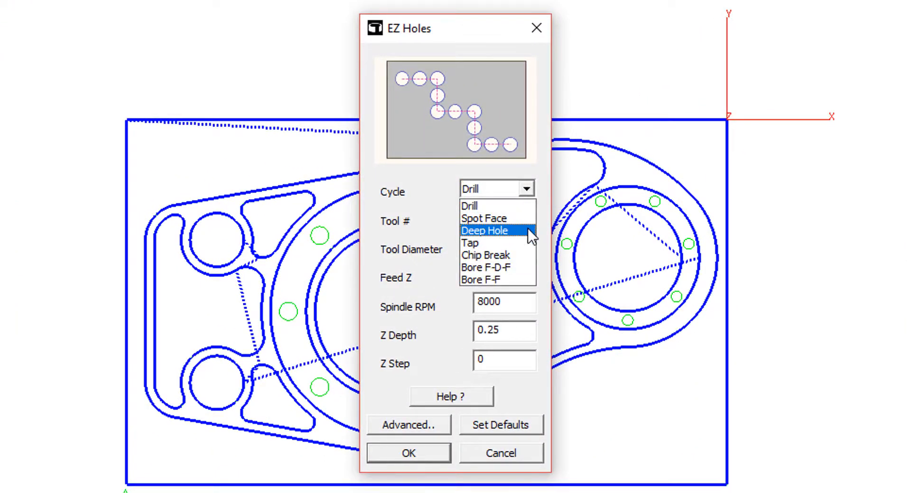
{"action": "left_click", "coordinate": [484, 230]}
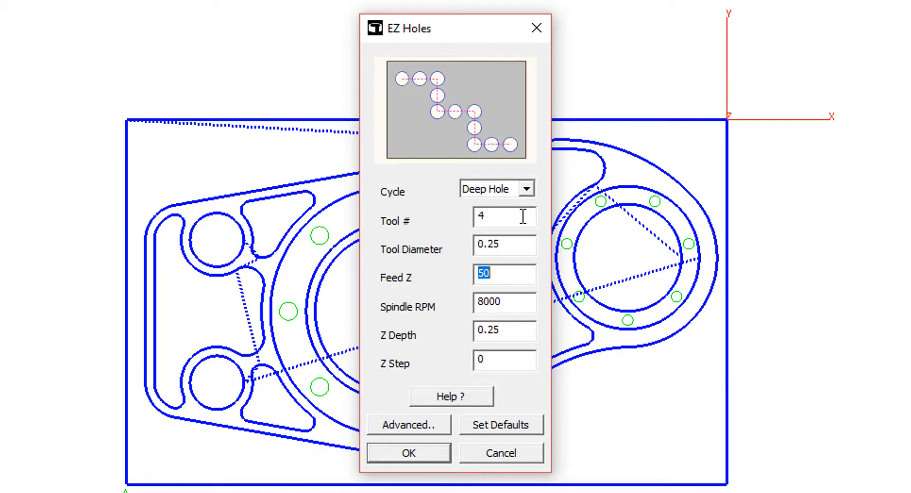
{"action": "type", "text": ".6"}
{"action": "left_click", "coordinate": [505, 360]}
{"action": "type", "text": "."}
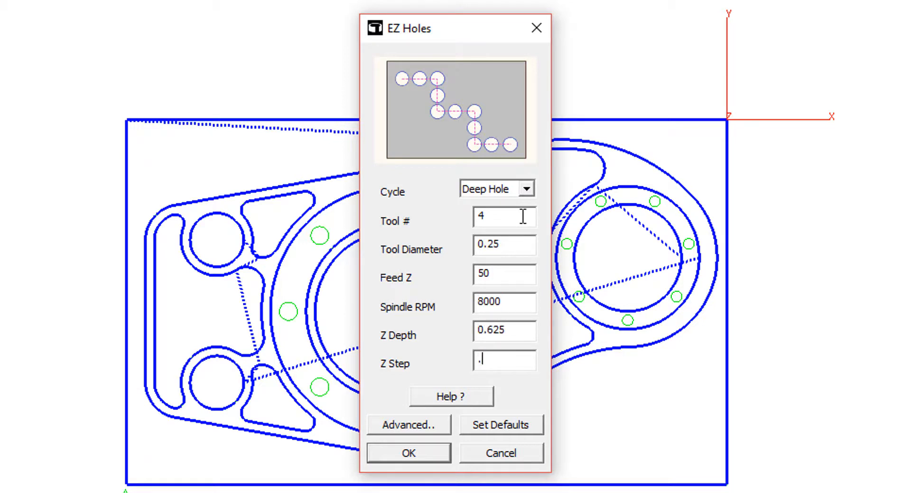
{"action": "type", "text": "125"}
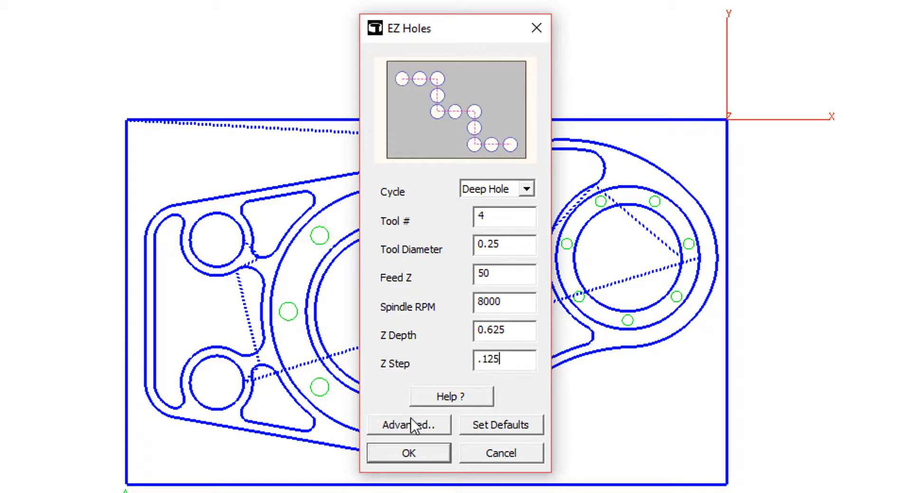
Accept the .25 hole parameters and chain the six small circles on the right boss
{"action": "left_click", "coordinate": [408, 452]}
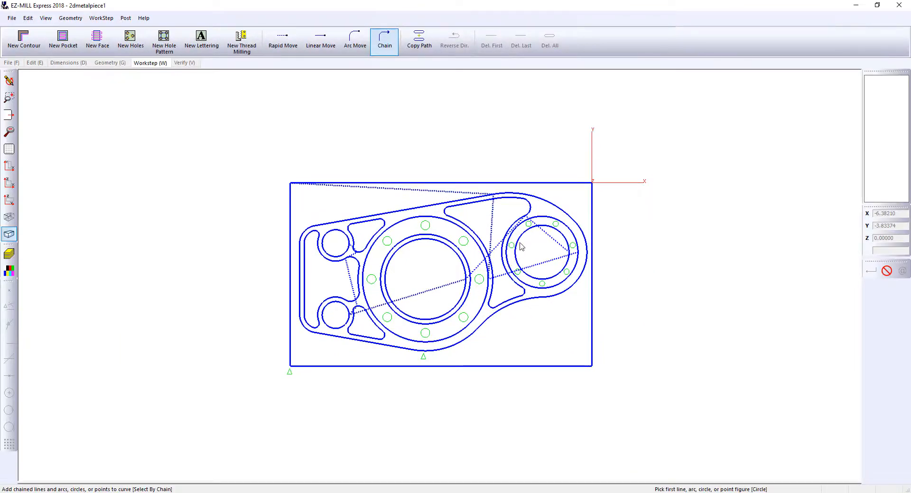
{"action": "left_click", "coordinate": [528, 224]}
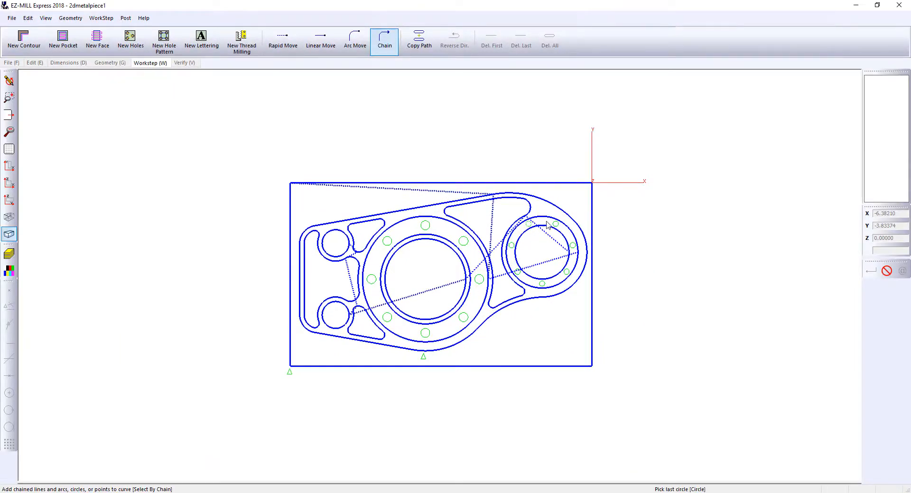
{"action": "left_click", "coordinate": [555, 225]}
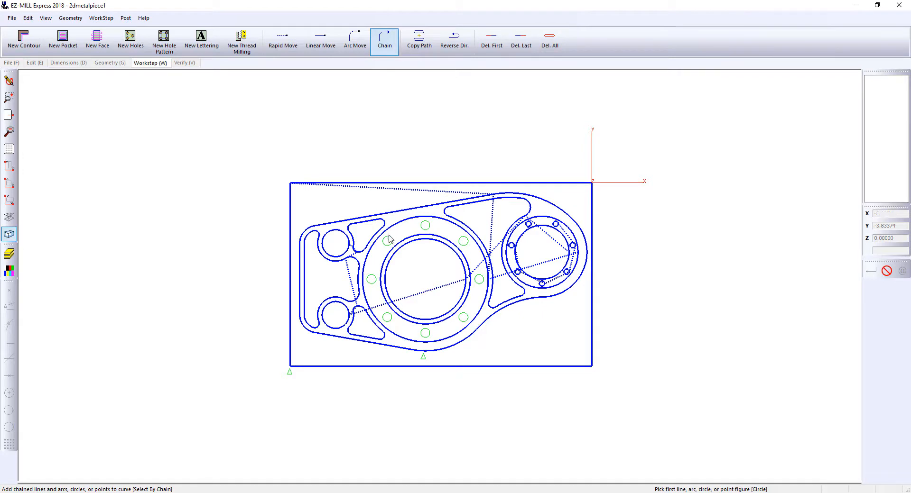
Start a new holes workstep named '.4375 holes'
{"action": "left_click", "coordinate": [130, 38]}
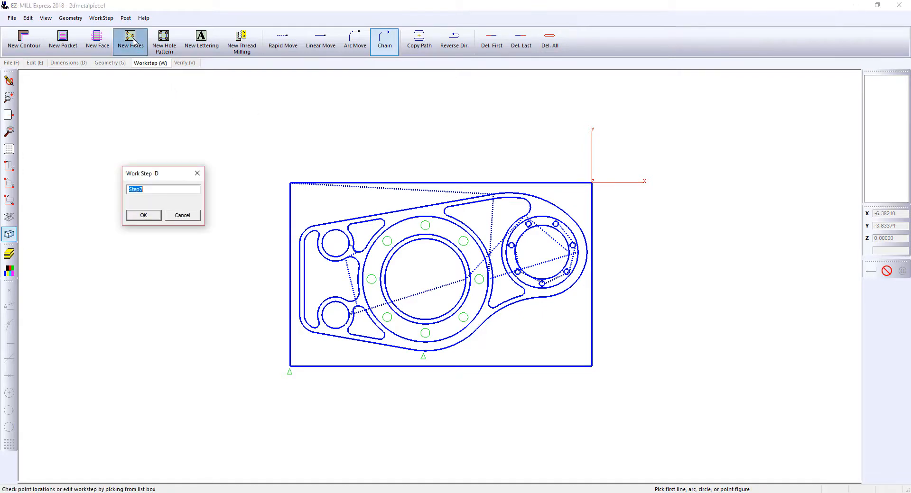
{"action": "type", "text": ".4375"}
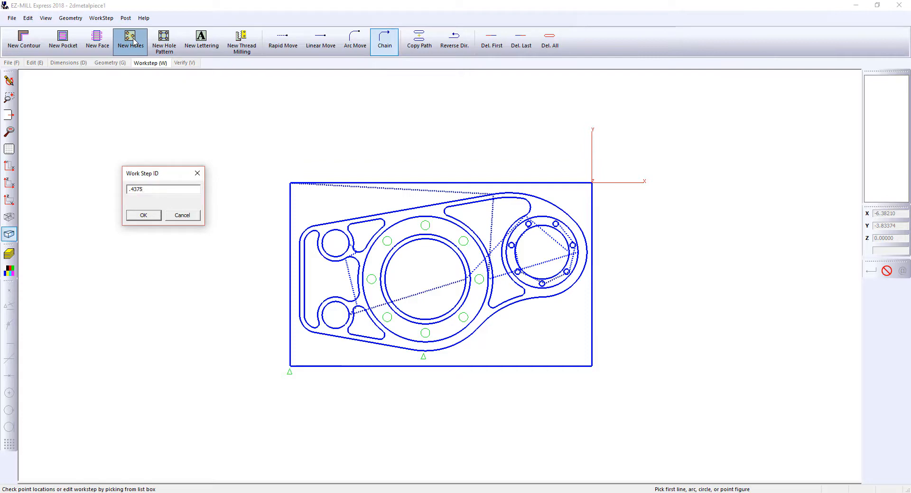
{"action": "left_click", "coordinate": [143, 215]}
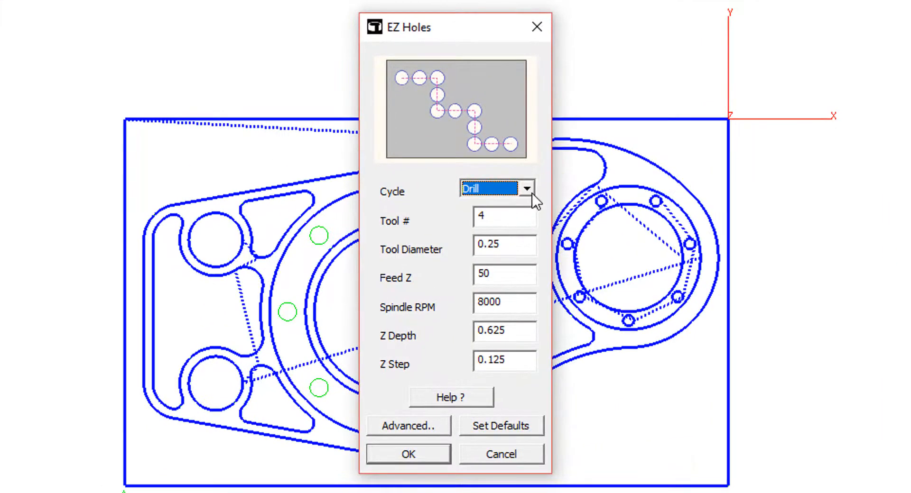
Choose the Deep Hole cycle with 0.4375 tool diameter and a 0.25 peck step
{"action": "left_click", "coordinate": [491, 188]}
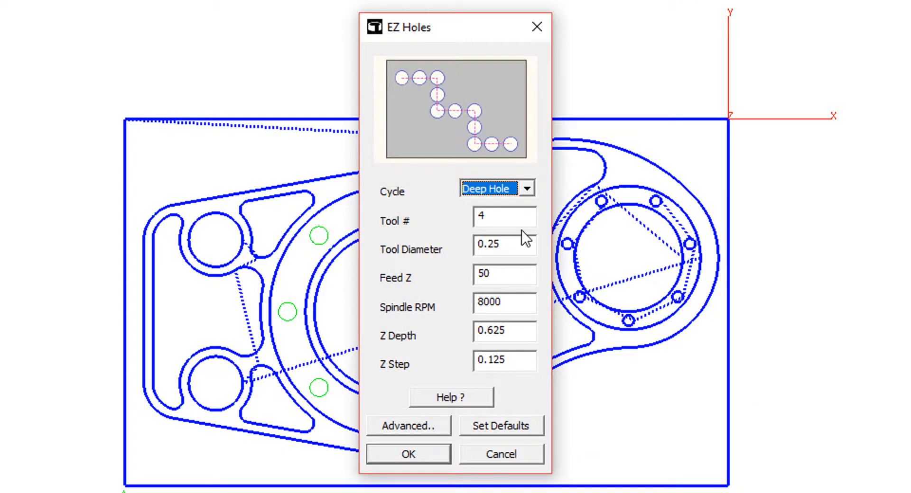
{"action": "left_click", "coordinate": [503, 216]}
{"action": "type", "text": "5"}
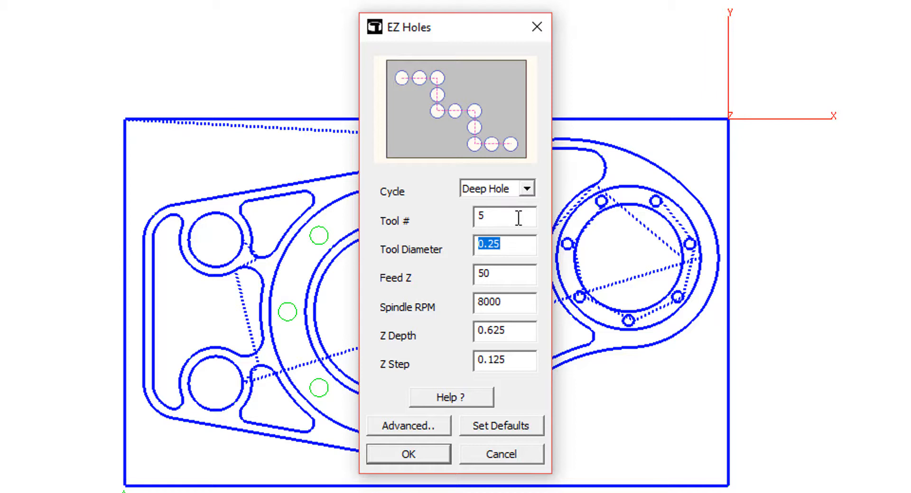
{"action": "type", "text": ".4375"}
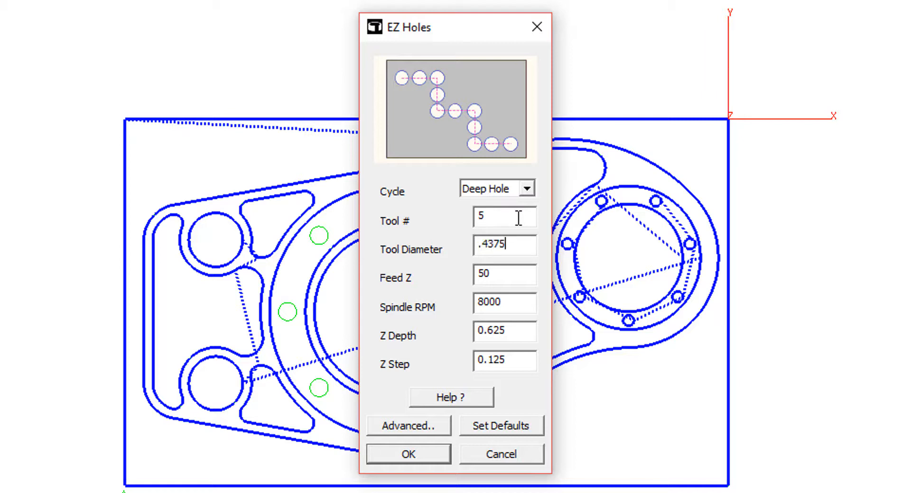
{"action": "left_click", "coordinate": [503, 331]}
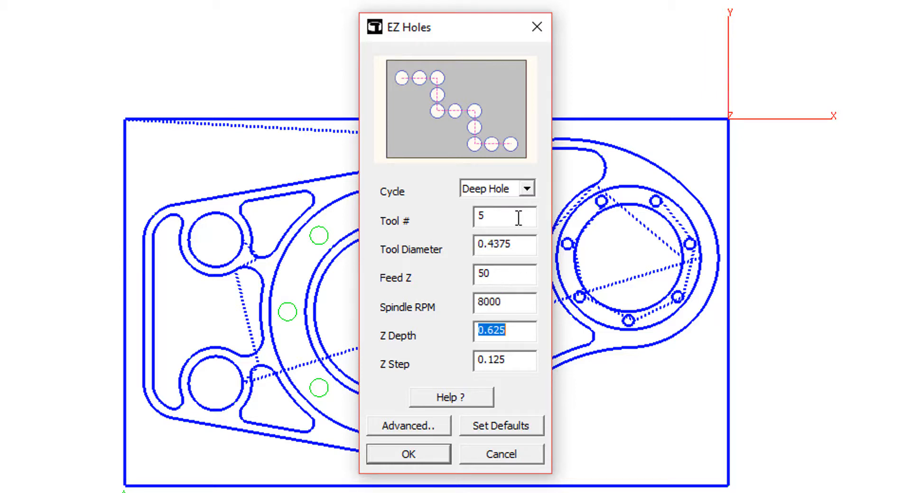
{"action": "key", "text": "Tab"}
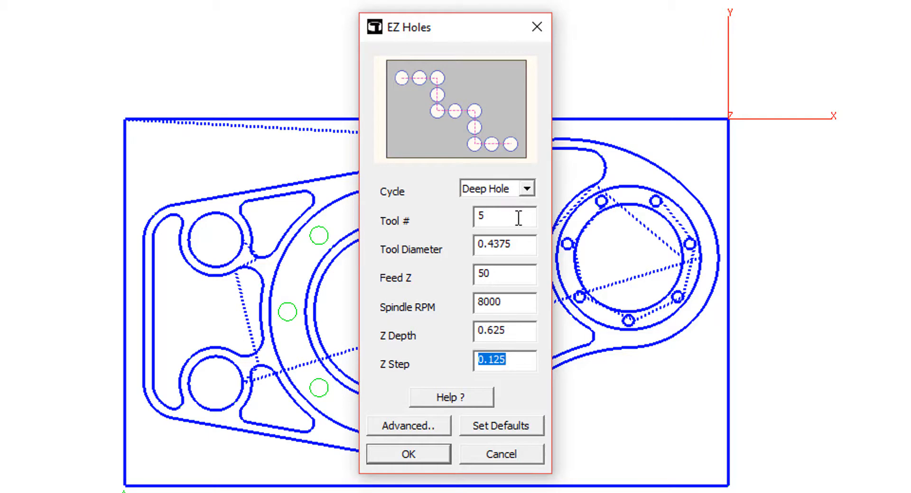
{"action": "type", "text": ".25"}
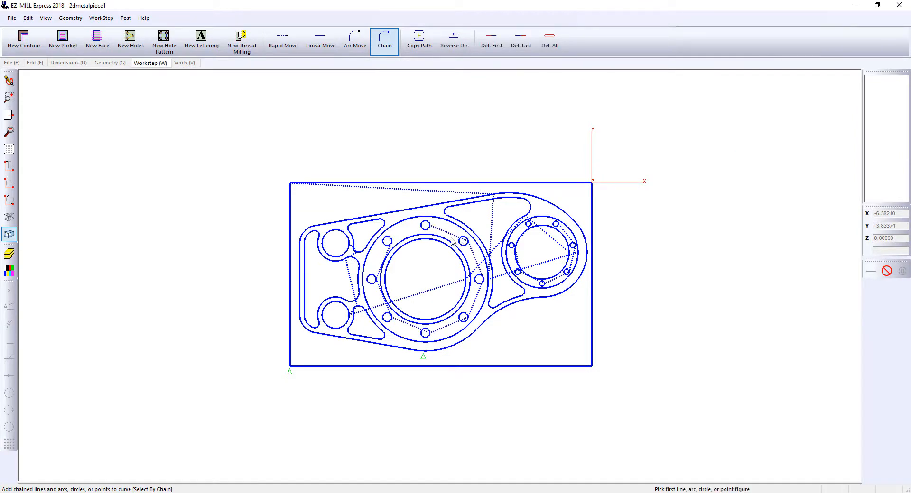
Verify all worksteps and dismiss the 10.72-minute machining time estimate
{"action": "left_click", "coordinate": [9, 217]}
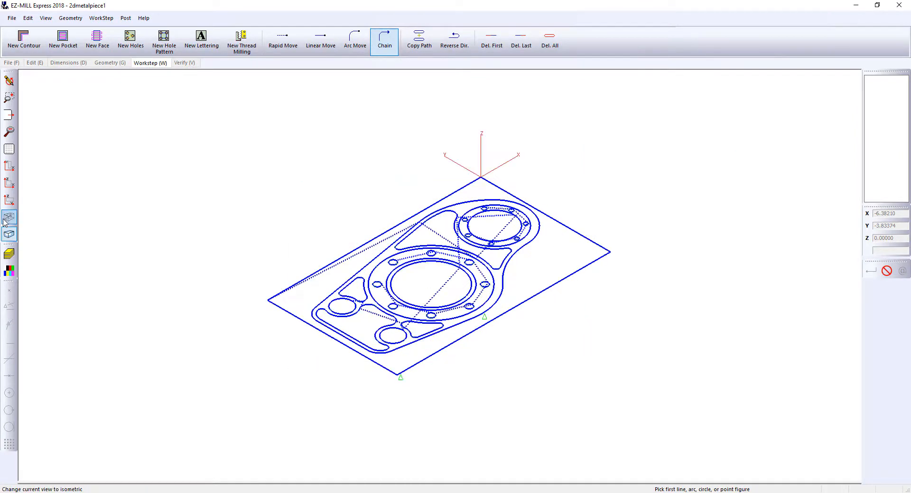
{"action": "left_click", "coordinate": [184, 63]}
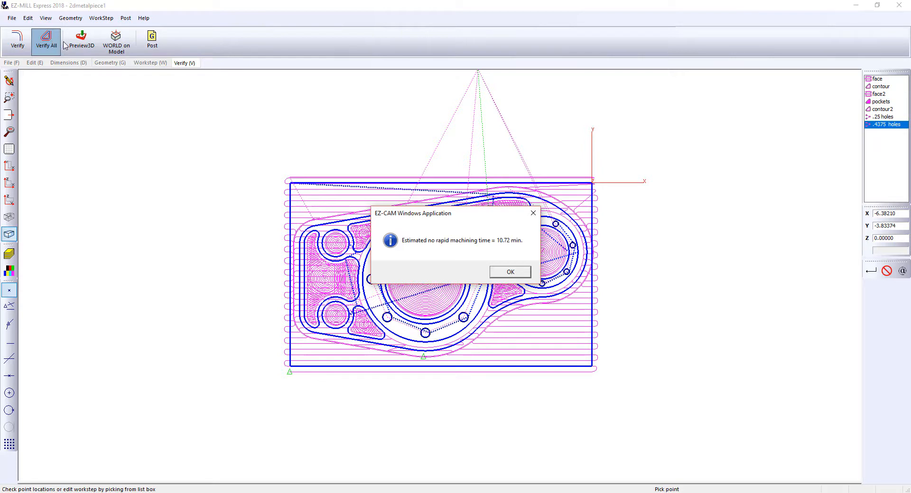
{"action": "left_click", "coordinate": [510, 271]}
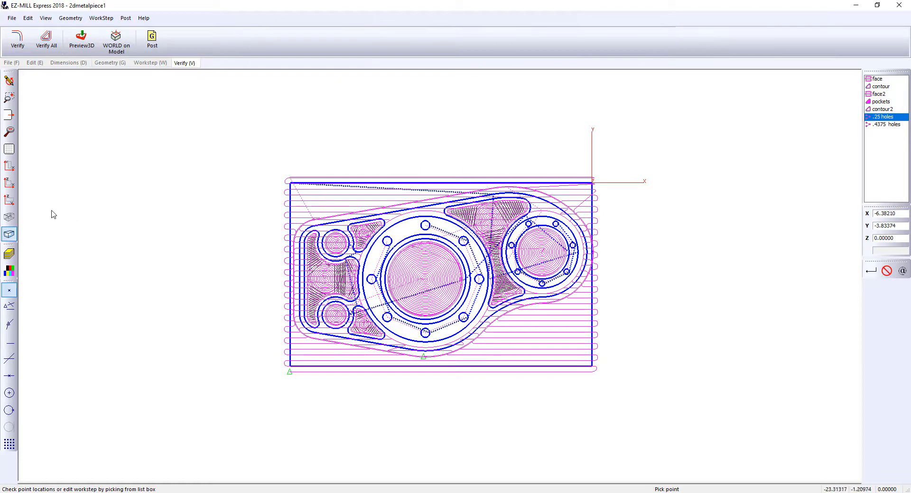
Run the Preview3D cutting simulation and orbit the finished part to inspect pockets and holes
{"action": "left_click", "coordinate": [82, 42]}
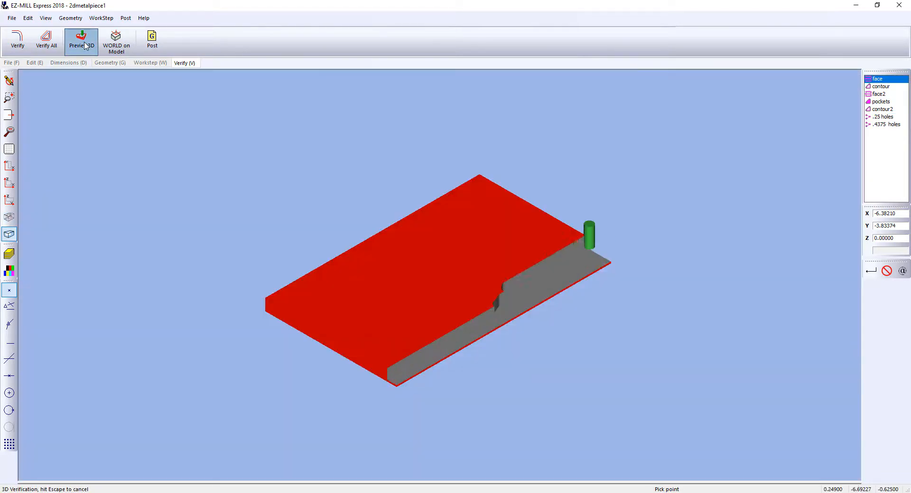
{"action": "left_click", "coordinate": [880, 101]}
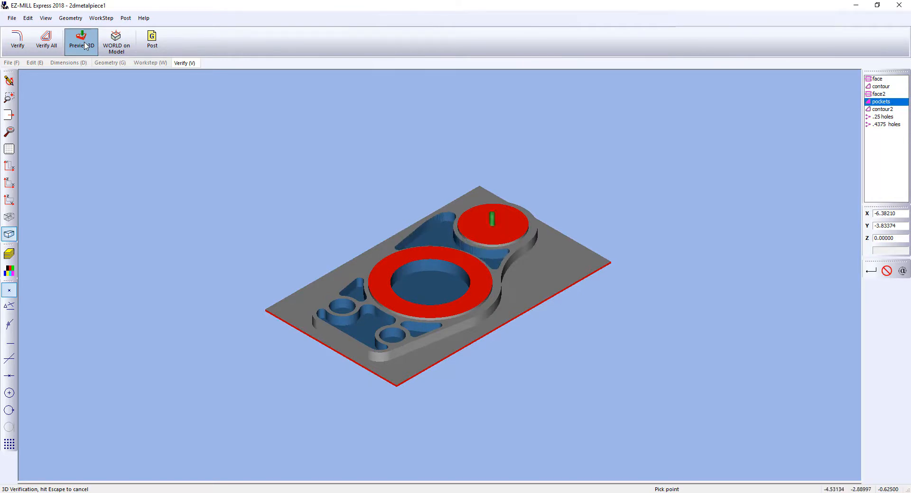
{"action": "left_click", "coordinate": [883, 117]}
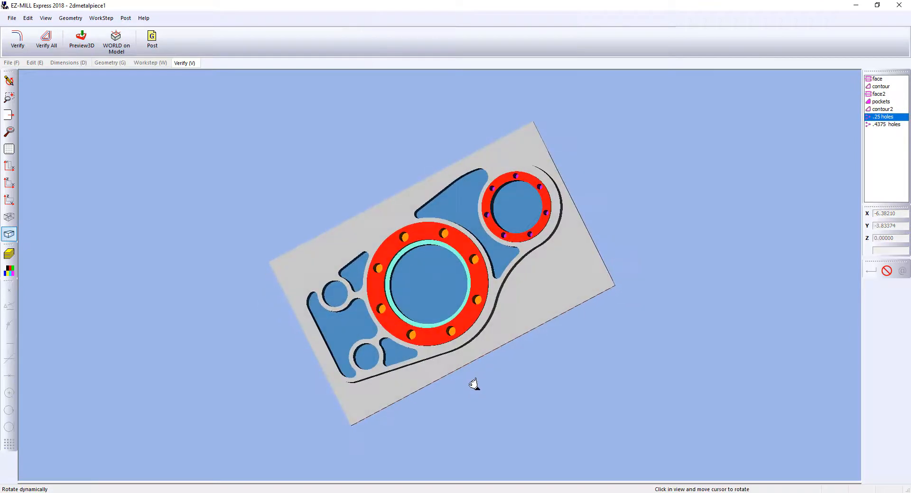
{"action": "left_click_drag", "start_coordinate": [473, 383], "coordinate": [528, 264]}
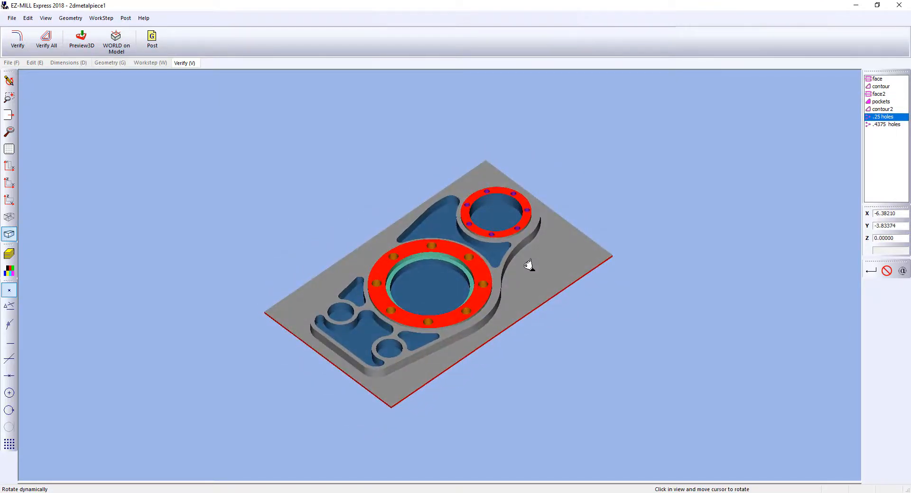
{"action": "left_click", "coordinate": [152, 41]}
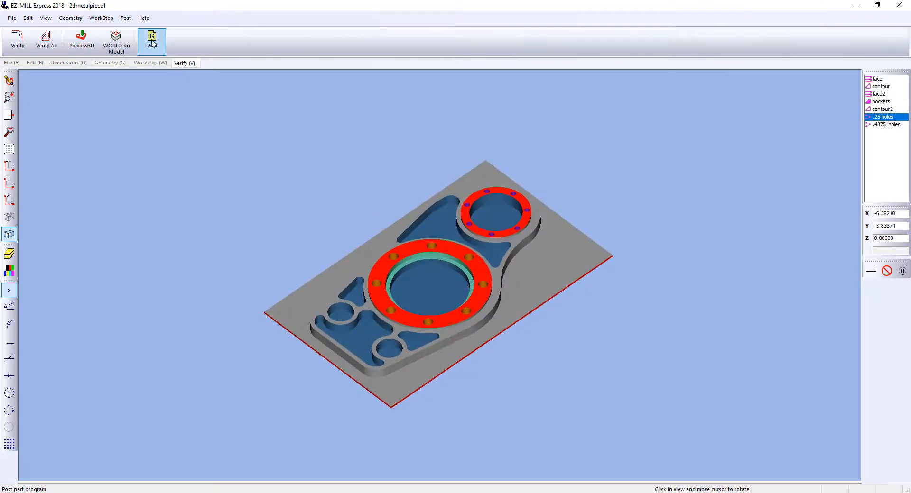
Post all worksteps to G-code in 2dmetalpiece1.txt, review it, and acknowledge completion
{"action": "left_click", "coordinate": [151, 42]}
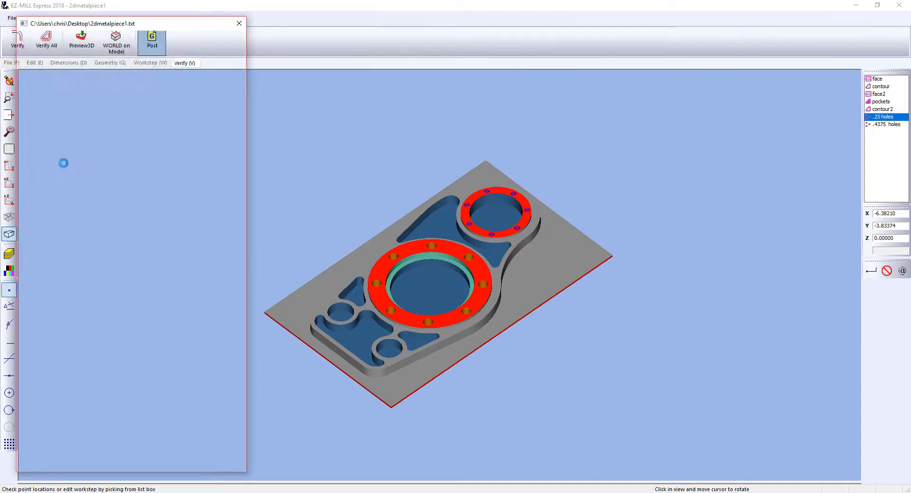
{"action": "left_click", "coordinate": [881, 102]}
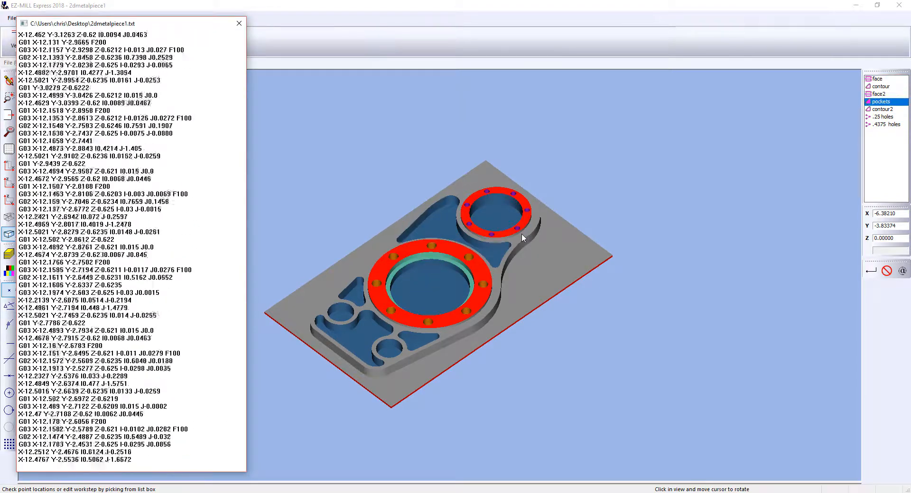
{"action": "scroll", "scroll_direction": "down", "scroll_amount": 3}
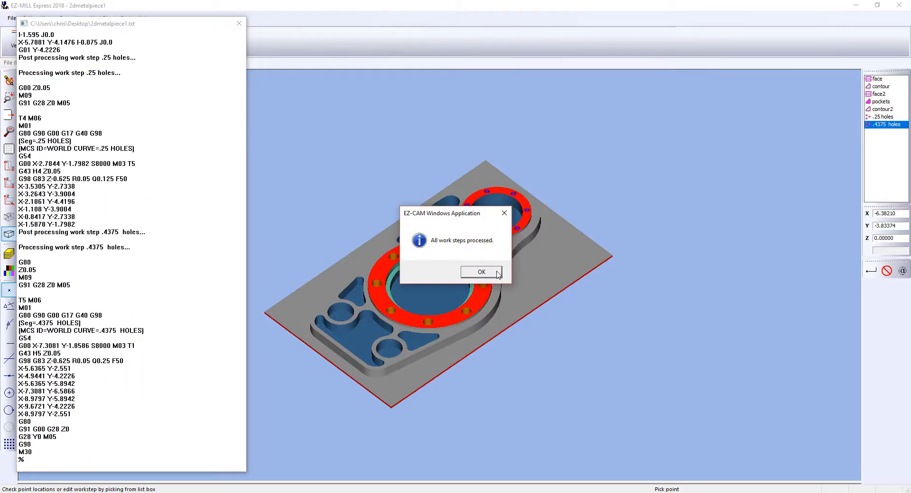
{"action": "left_click", "coordinate": [481, 272]}
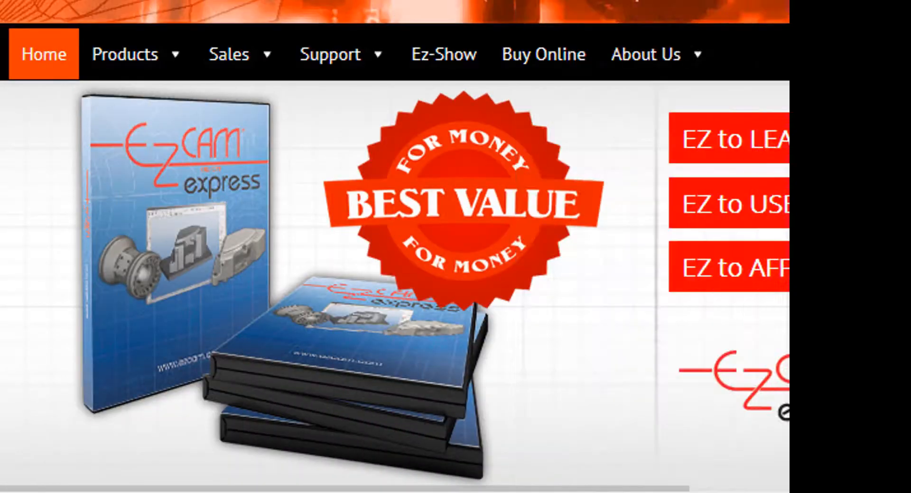